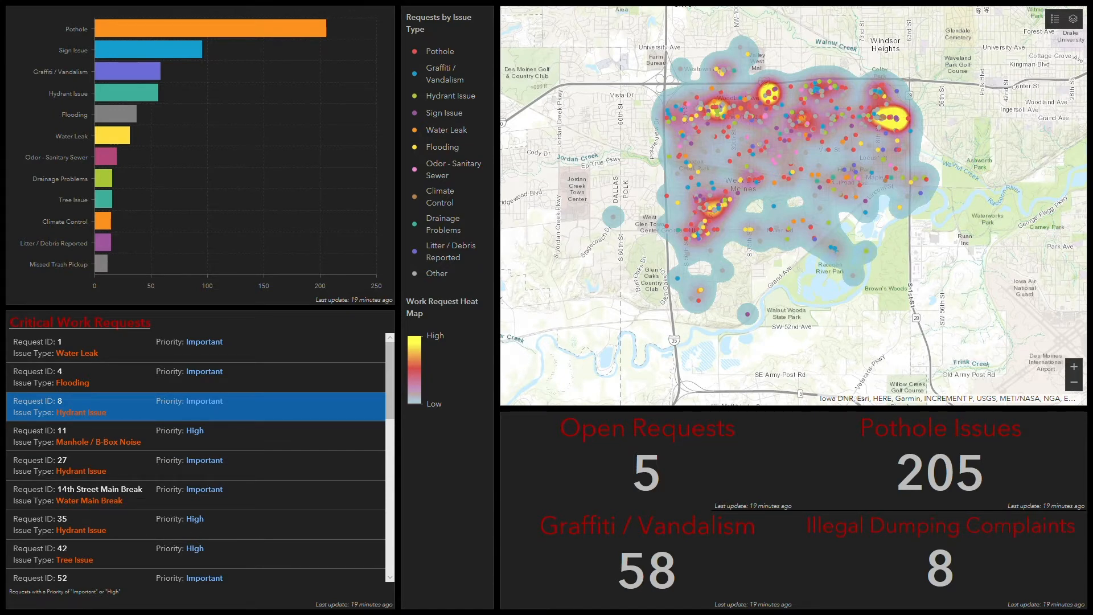
mouse_move(830, 348)
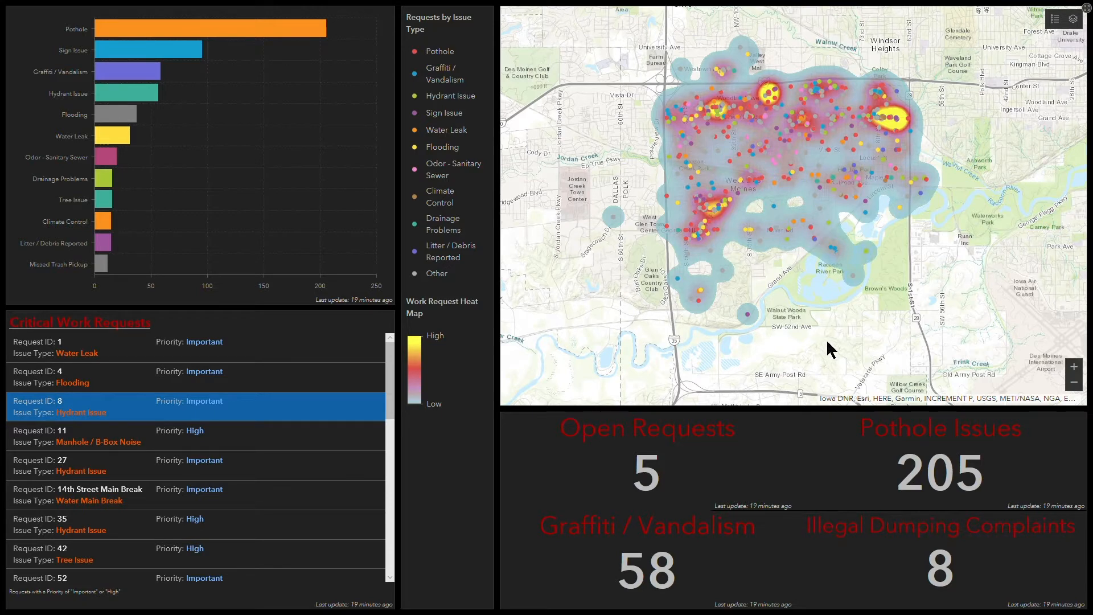
mouse_move(822, 369)
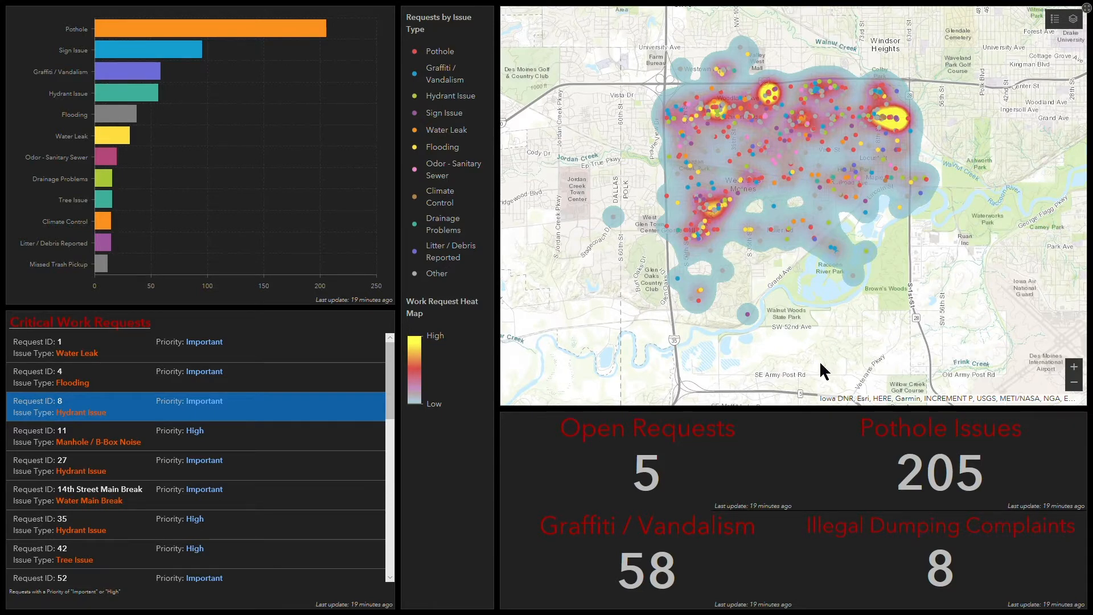
mouse_move(905, 13)
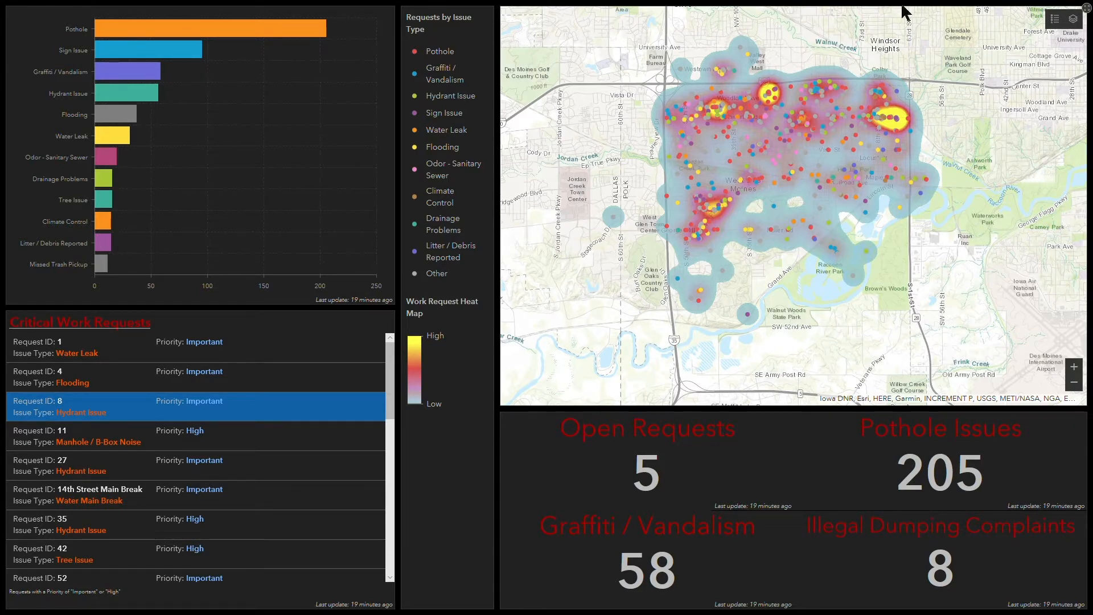
mouse_move(829, 244)
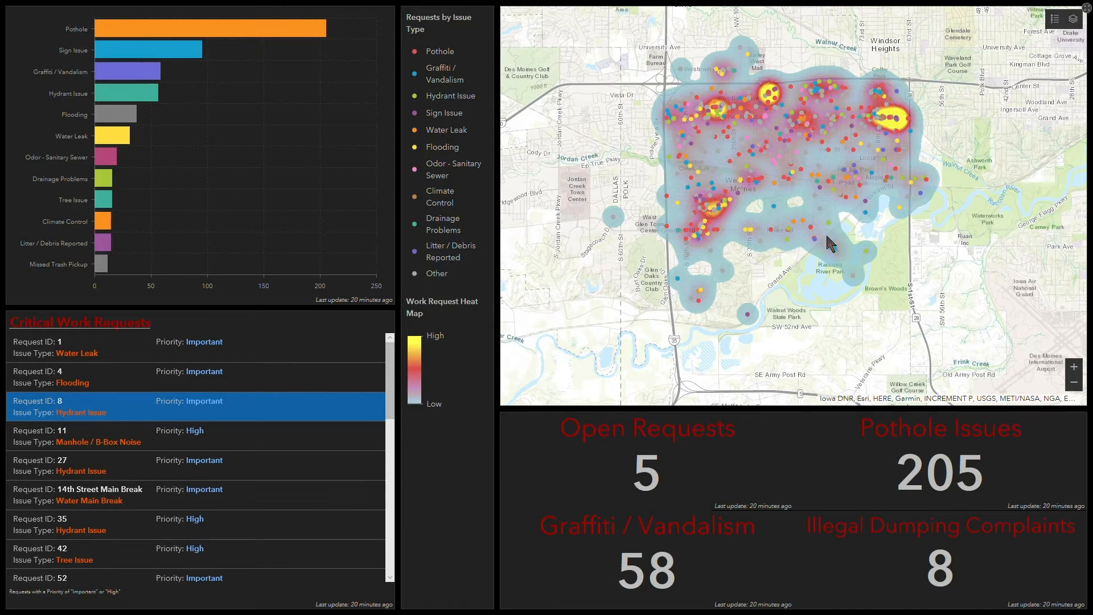
Step: Check a work request point's details, then switch to the Page 1 Copy page
click(806, 228)
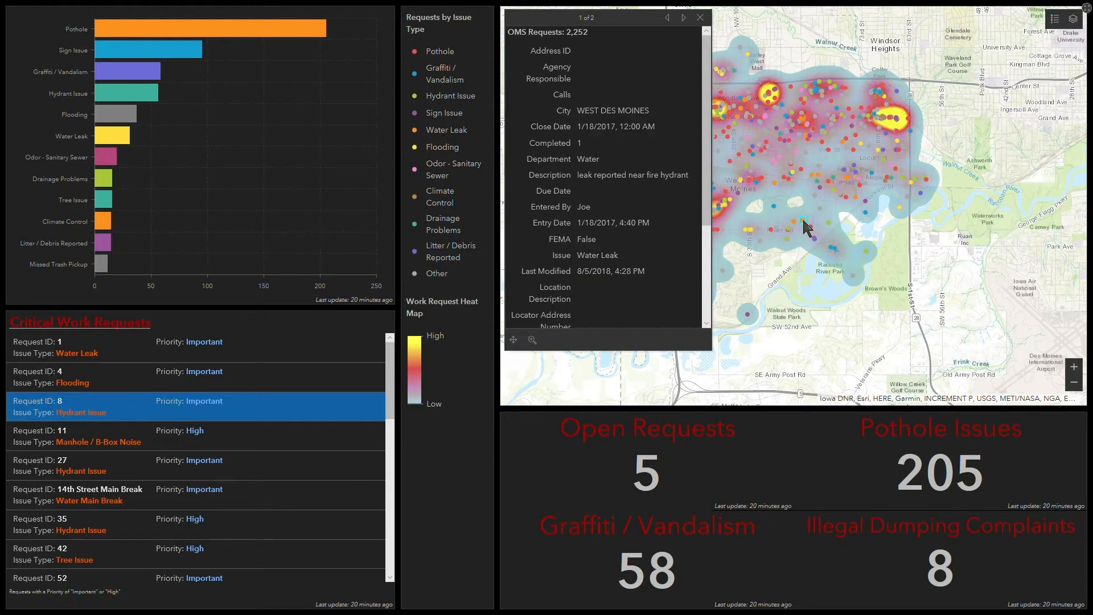
click(699, 17)
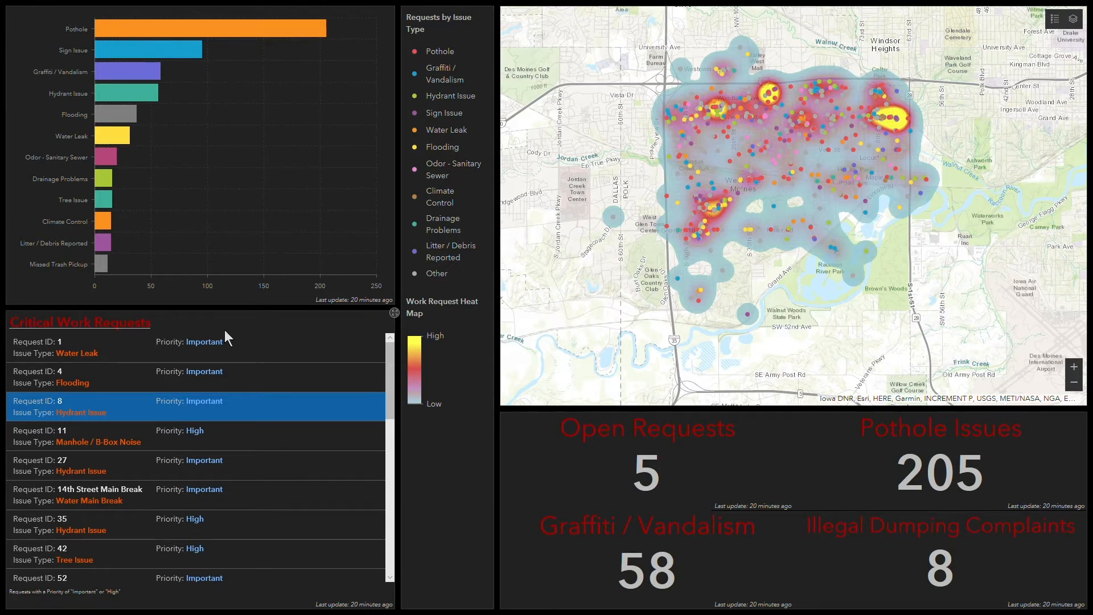
mouse_move(263, 337)
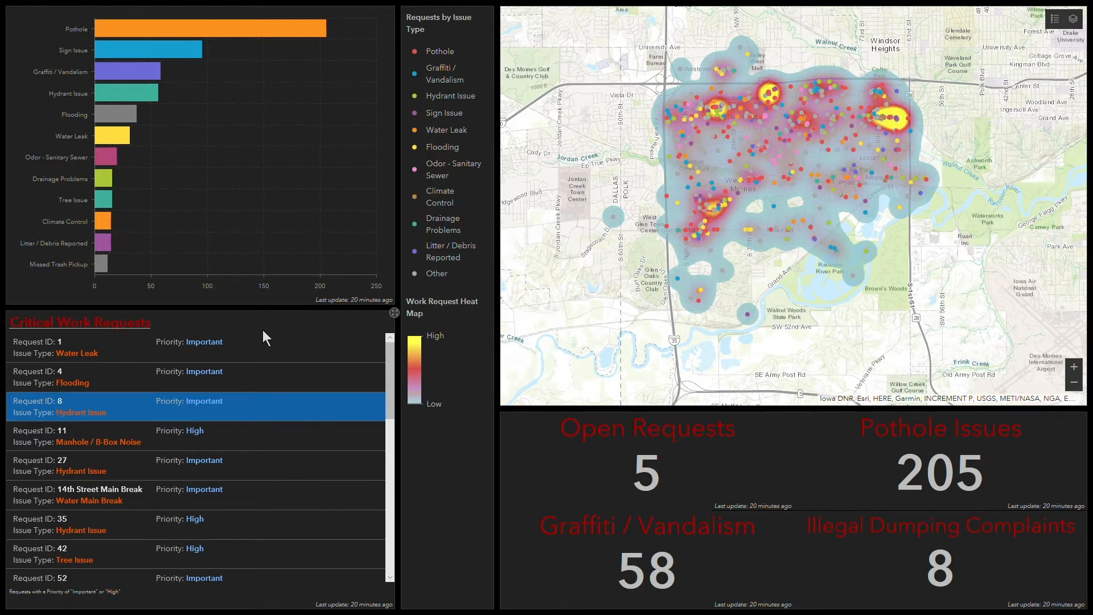
mouse_move(269, 393)
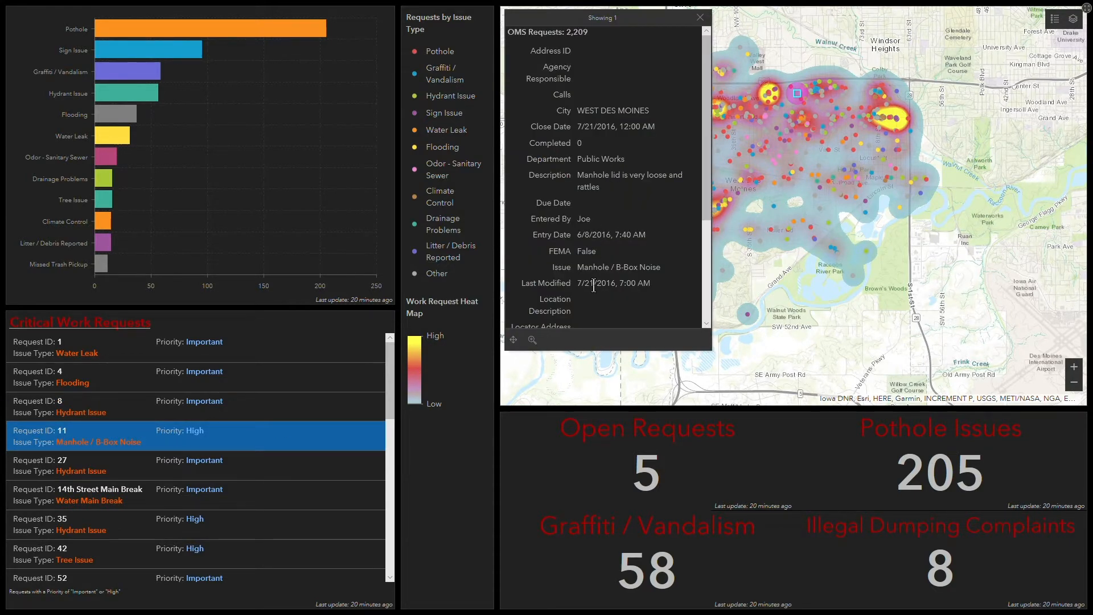
mouse_move(593, 307)
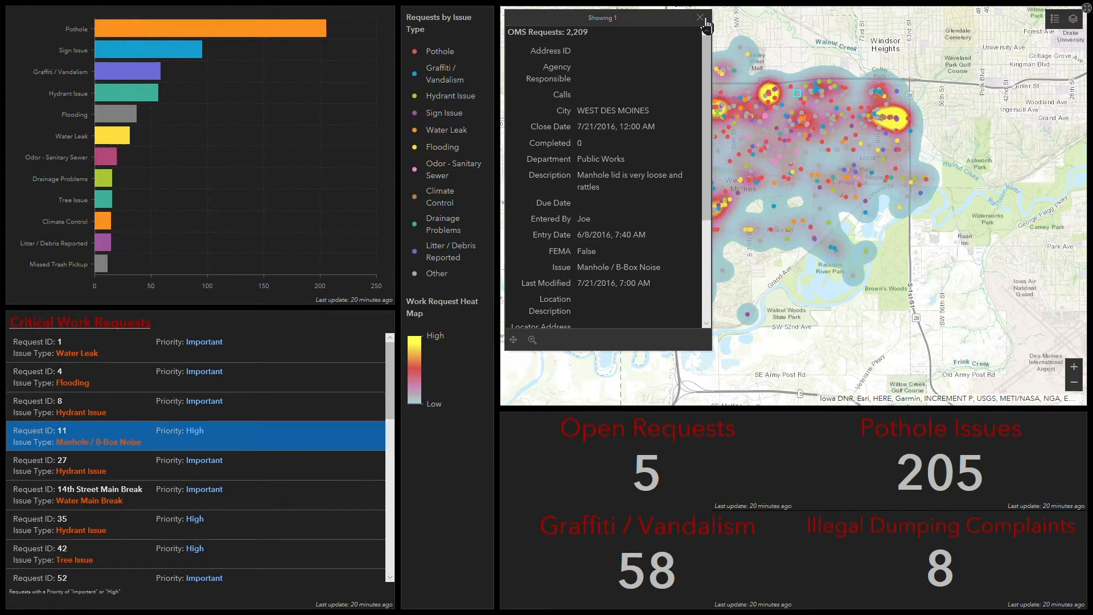
click(700, 18)
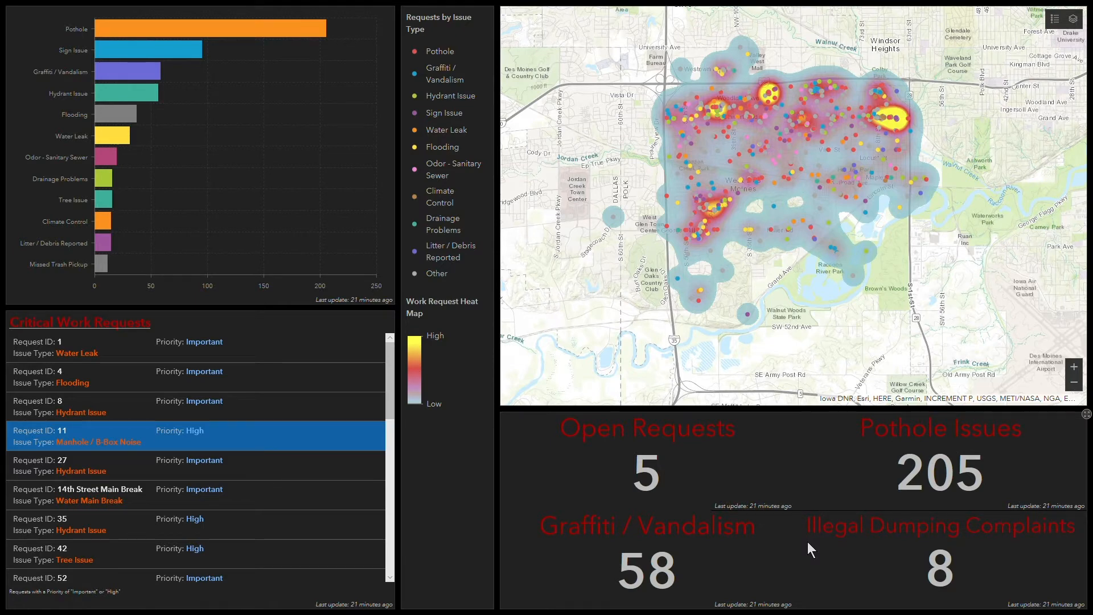
mouse_move(523, 608)
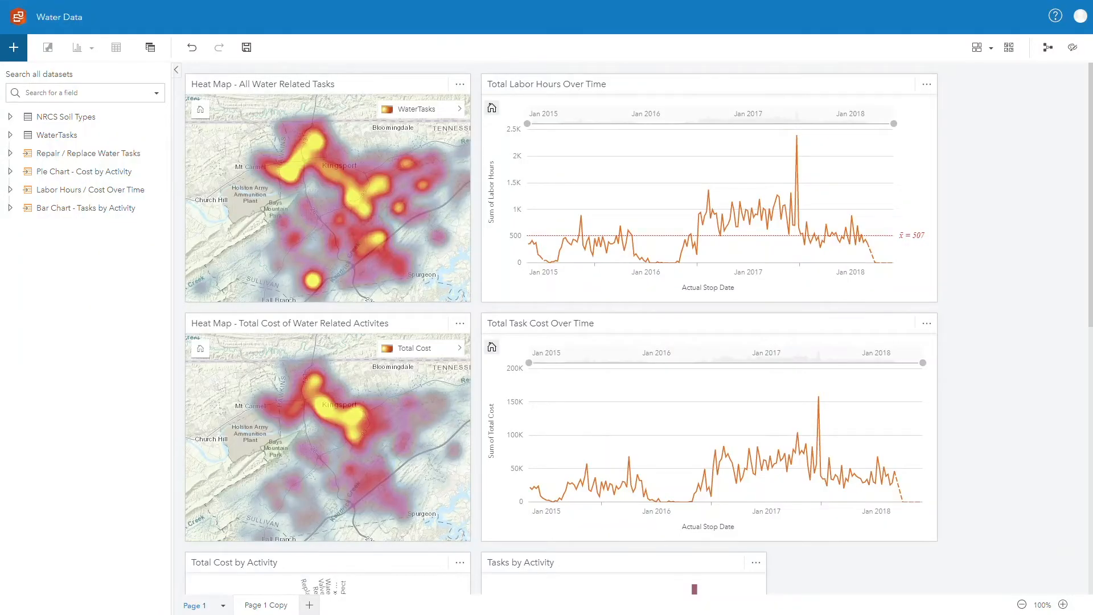
mouse_move(213, 470)
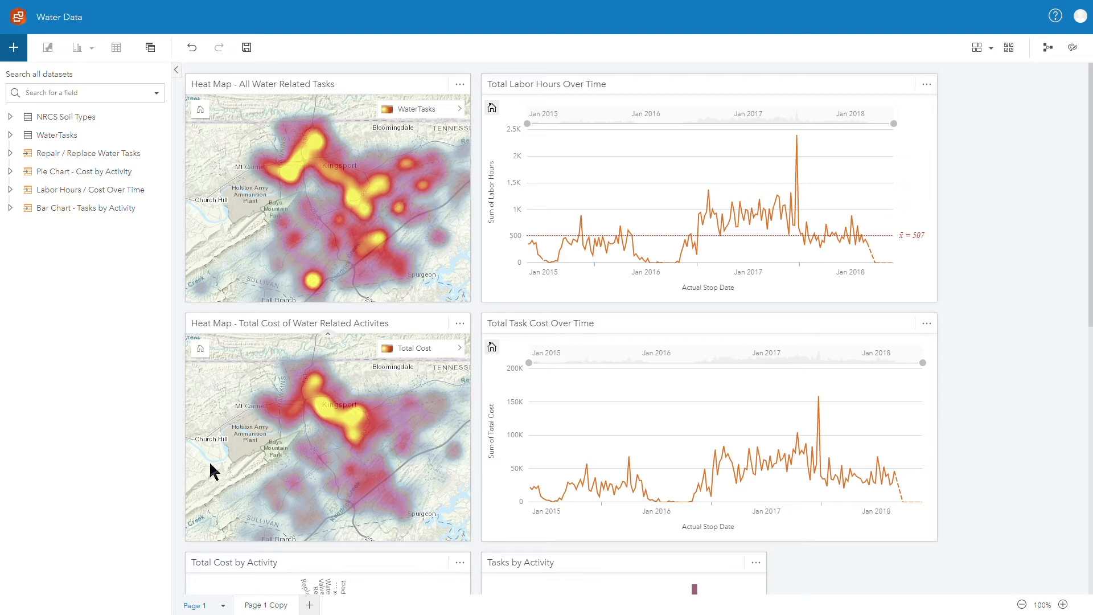
mouse_move(398, 203)
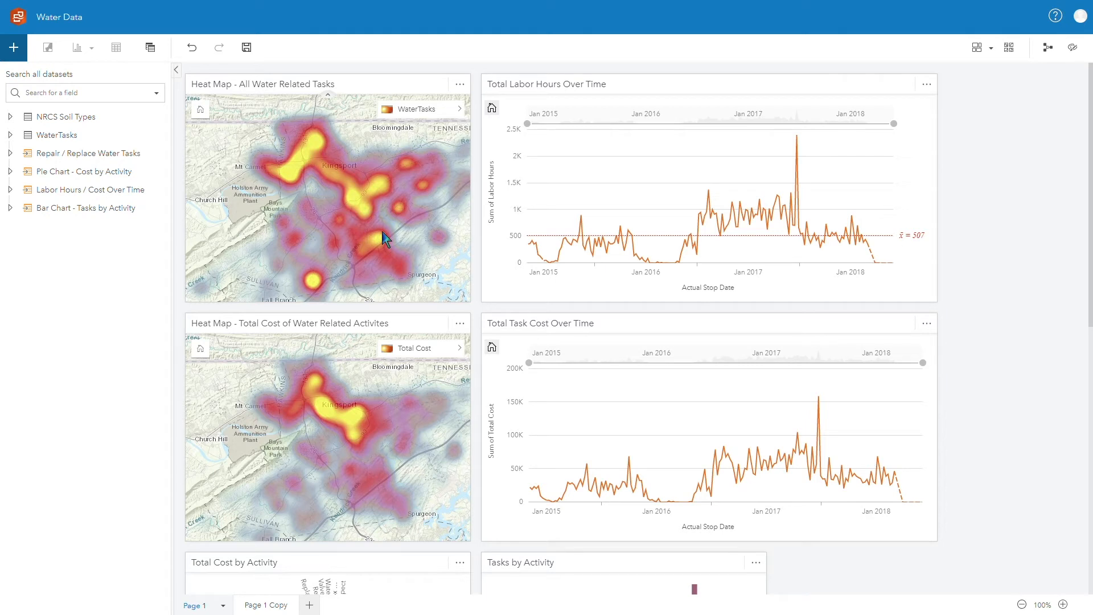
mouse_move(366, 258)
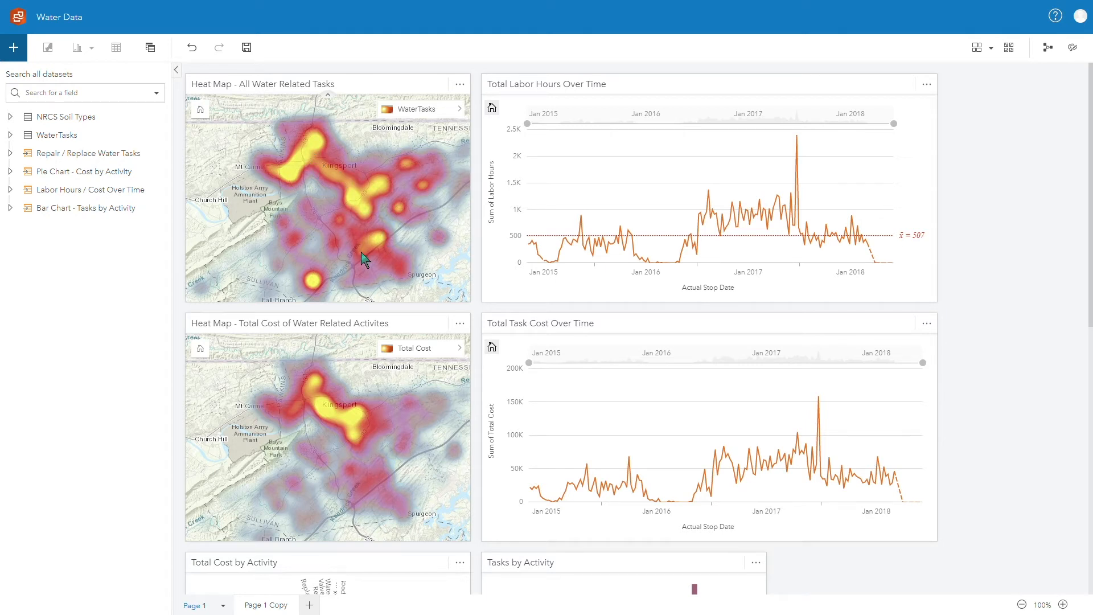
mouse_move(359, 424)
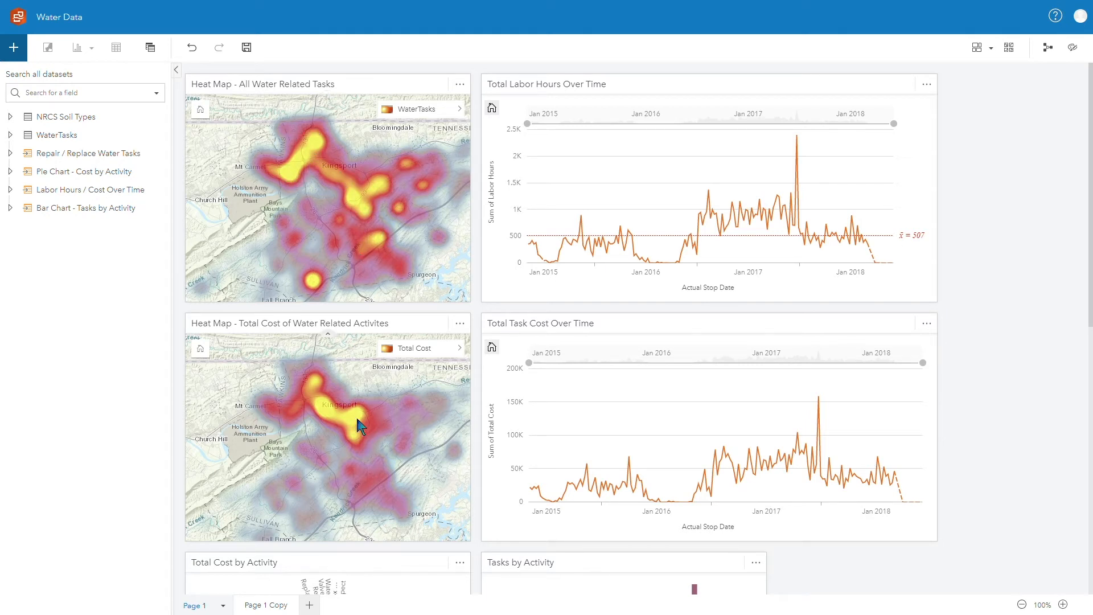
mouse_move(361, 432)
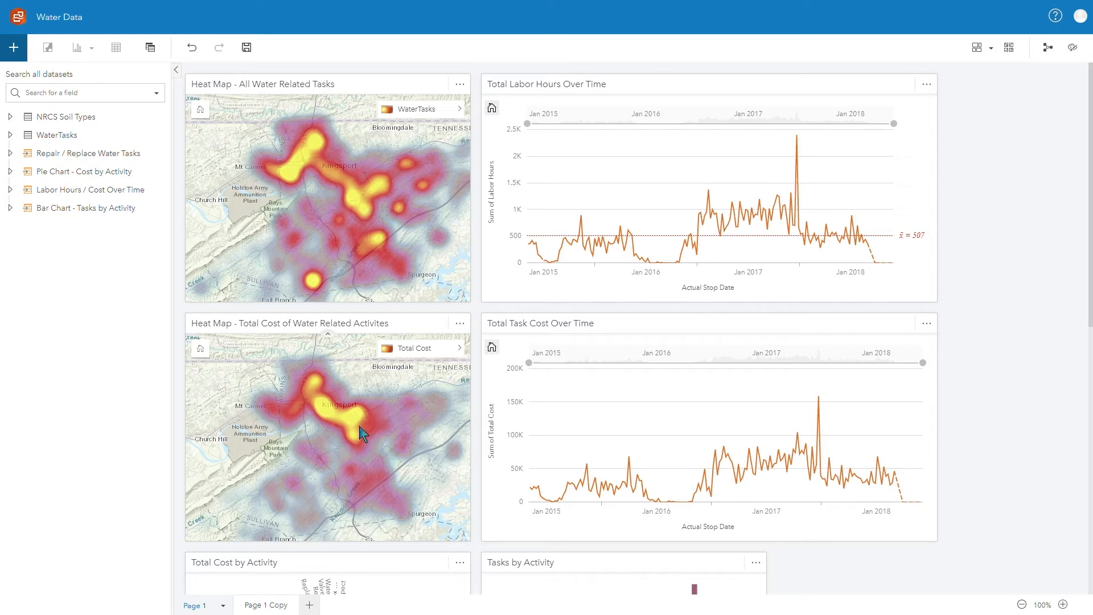
mouse_move(998, 430)
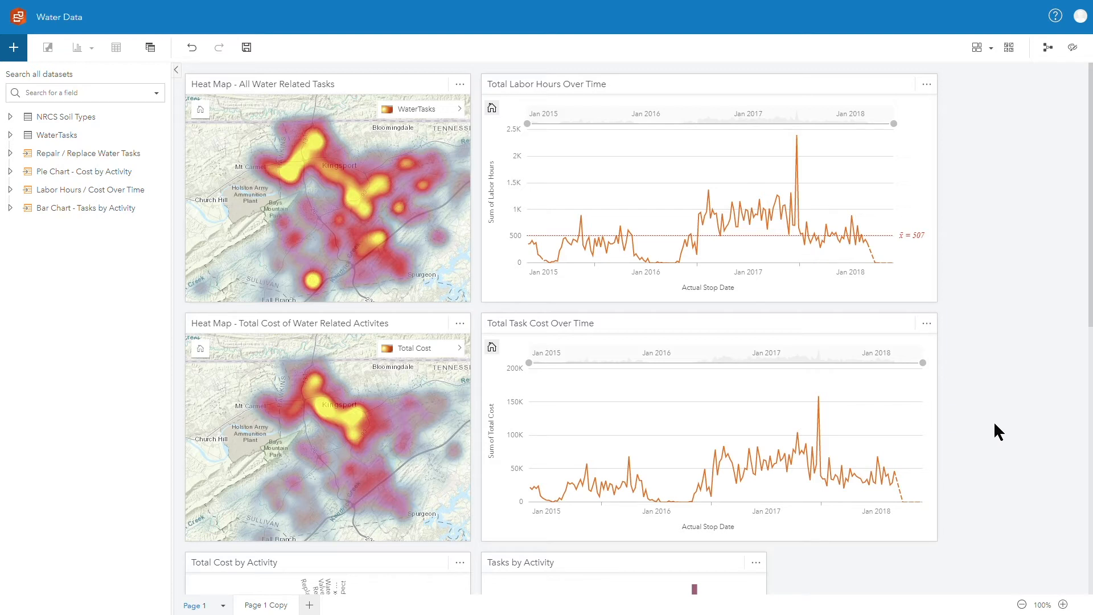
mouse_move(827, 477)
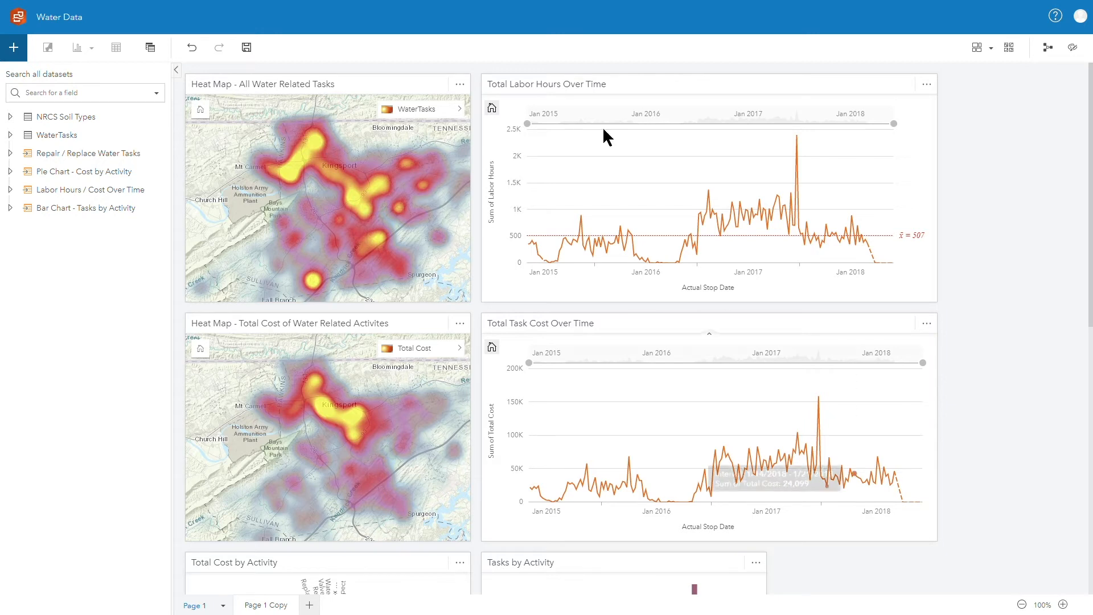
mouse_move(602, 237)
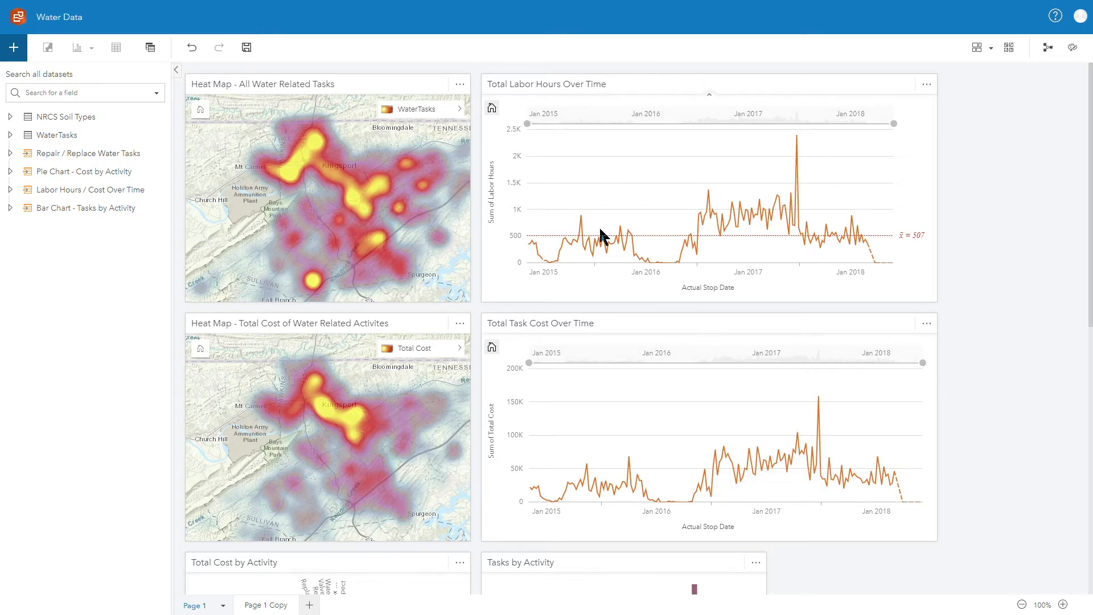
mouse_move(626, 324)
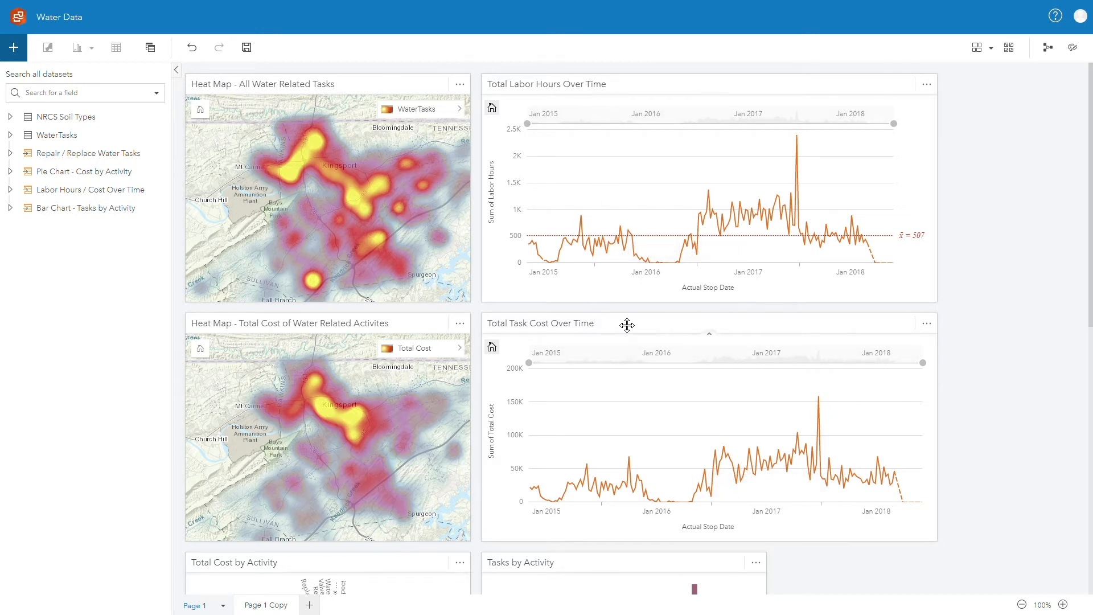
mouse_move(798, 276)
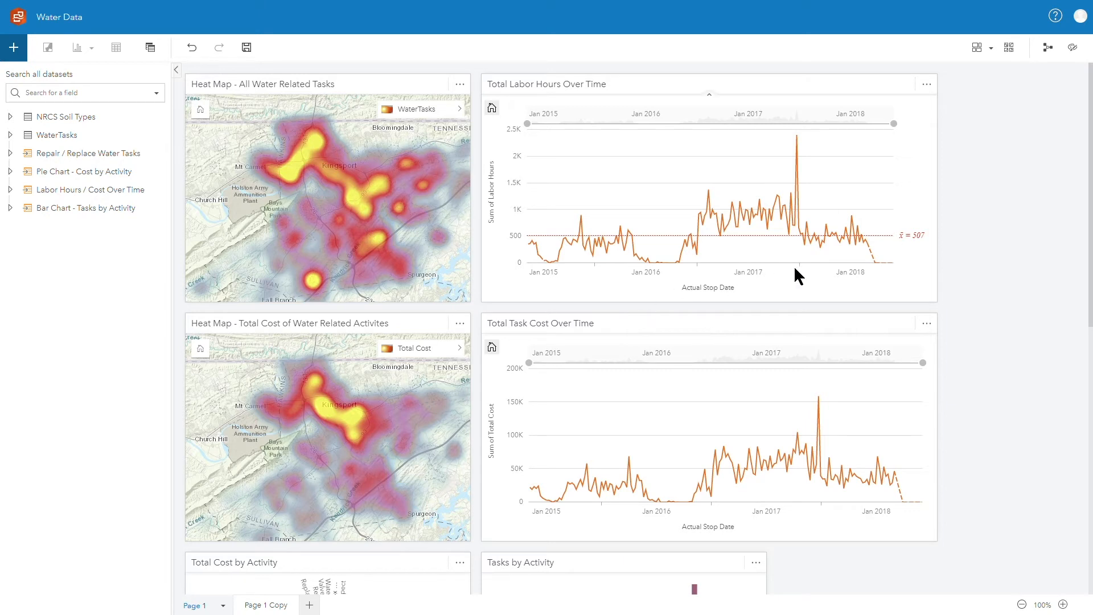
mouse_move(797, 195)
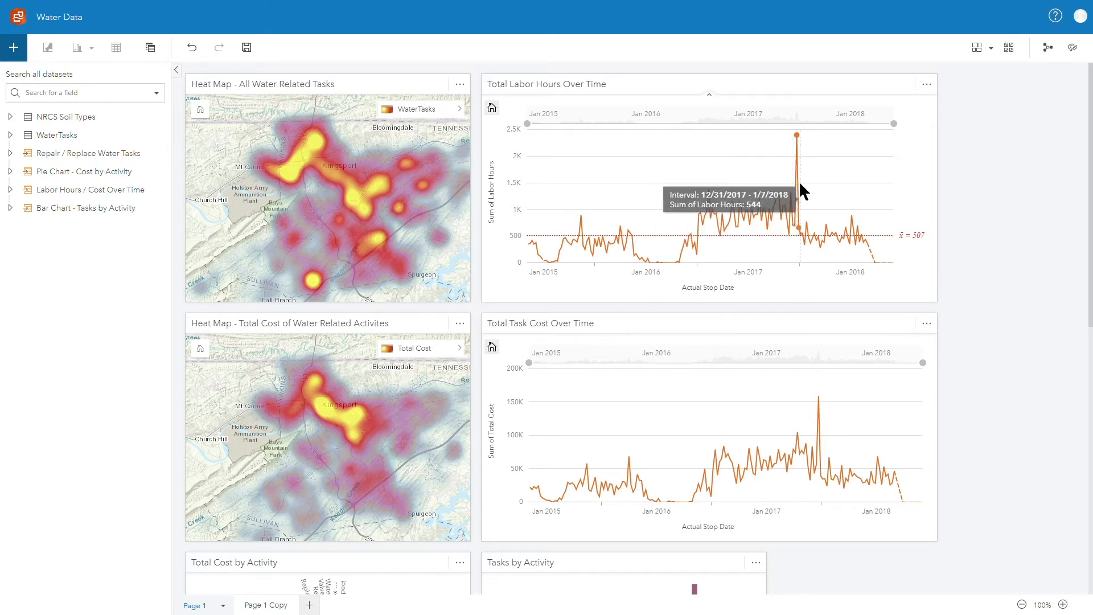
mouse_move(798, 188)
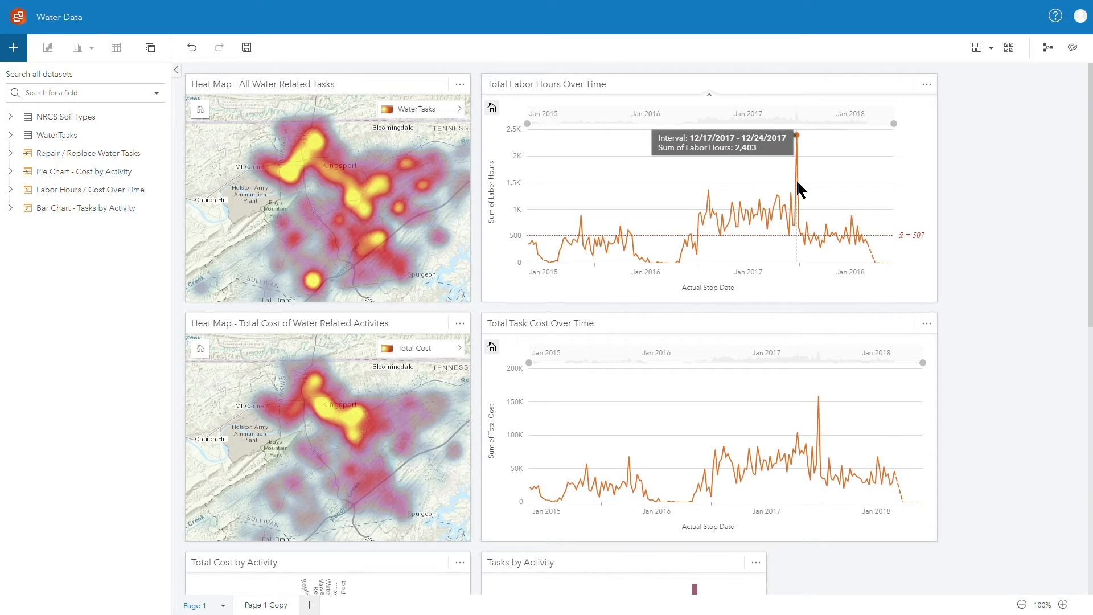
mouse_move(800, 179)
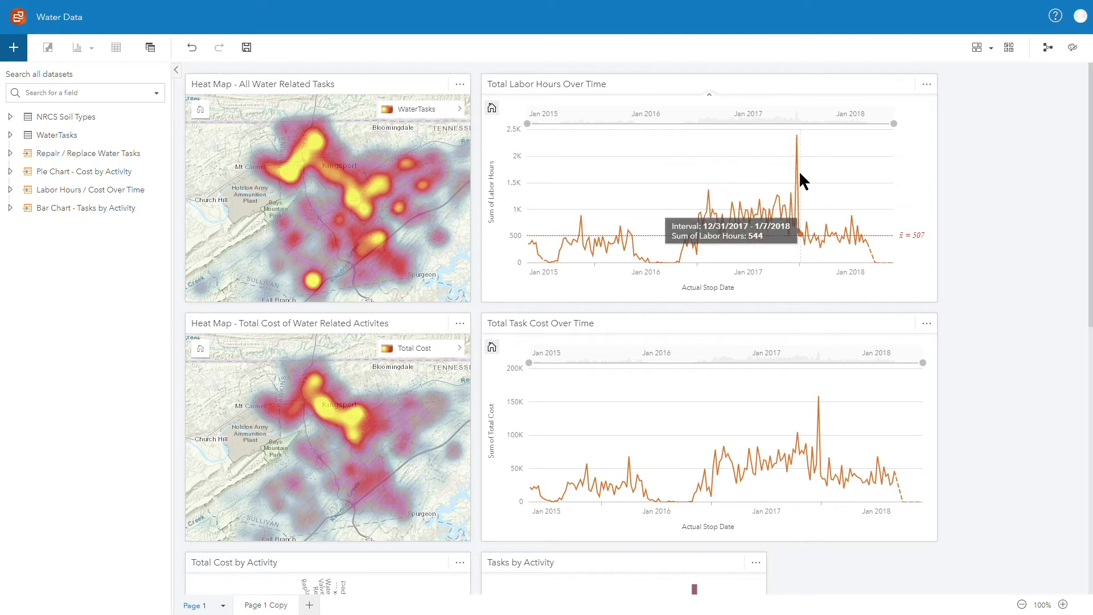
mouse_move(798, 136)
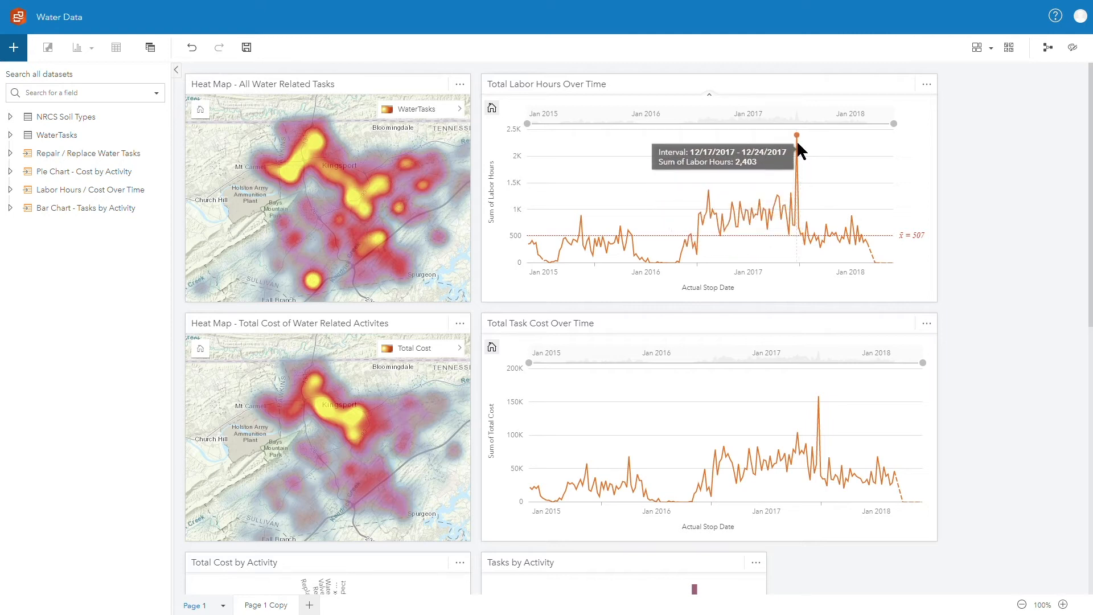
mouse_move(818, 408)
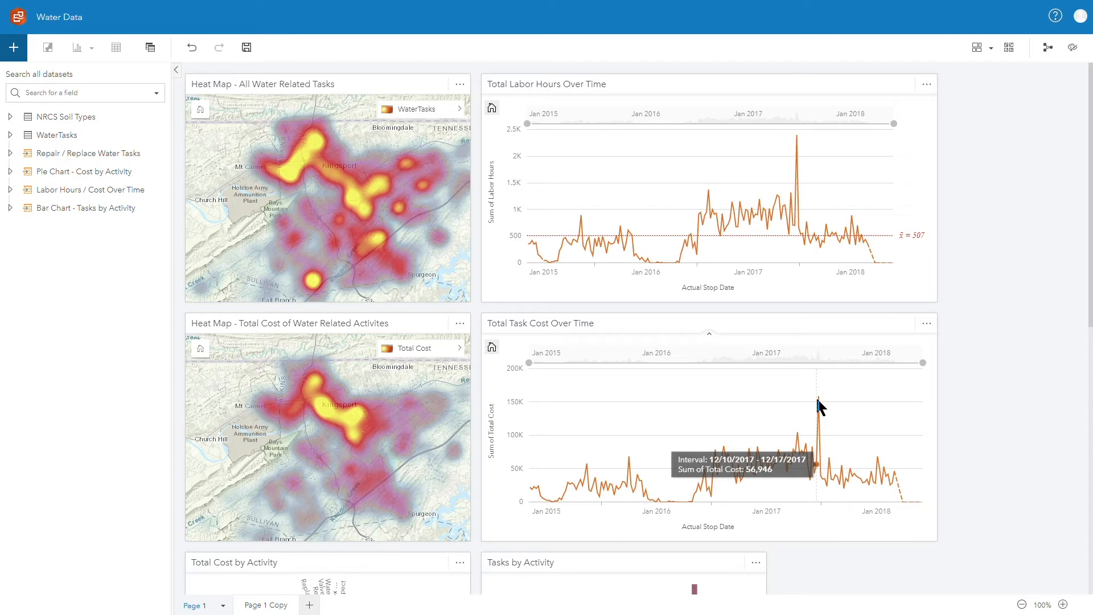
scroll(down, 3)
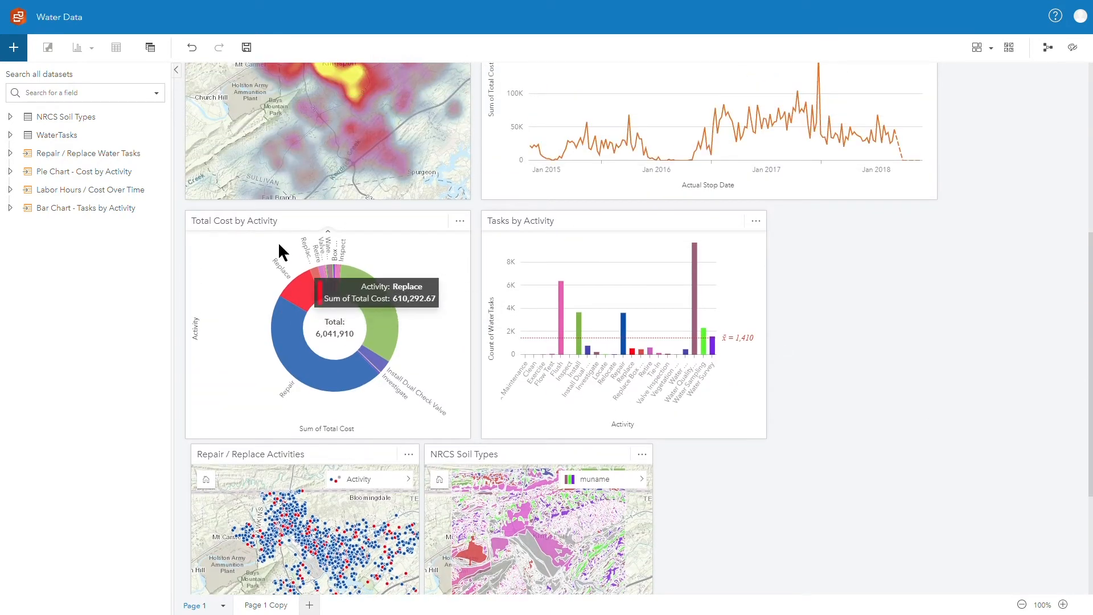
mouse_move(296, 374)
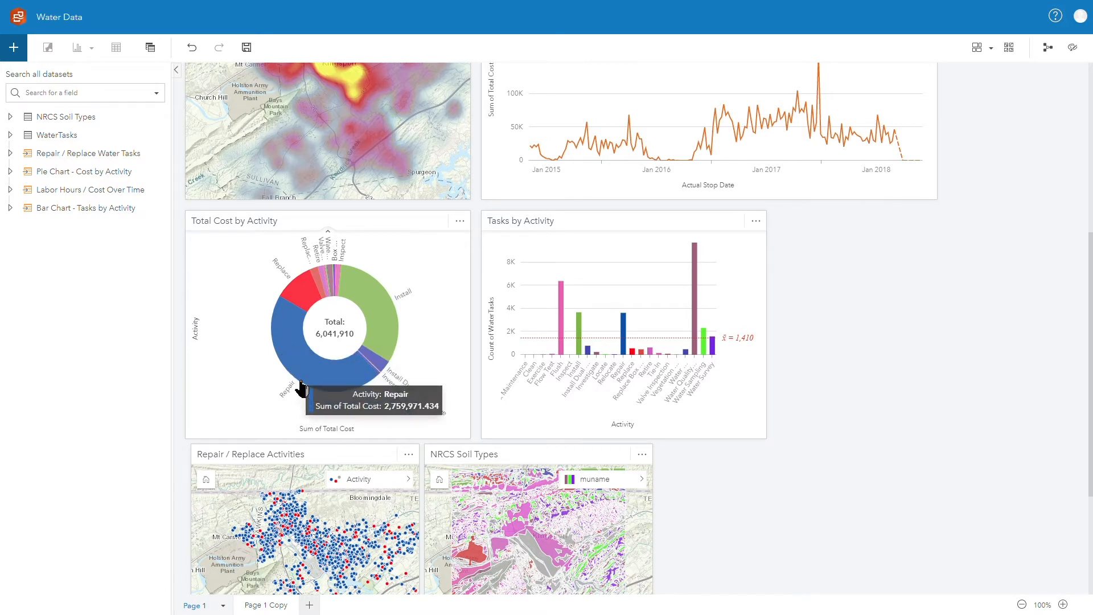
mouse_move(727, 378)
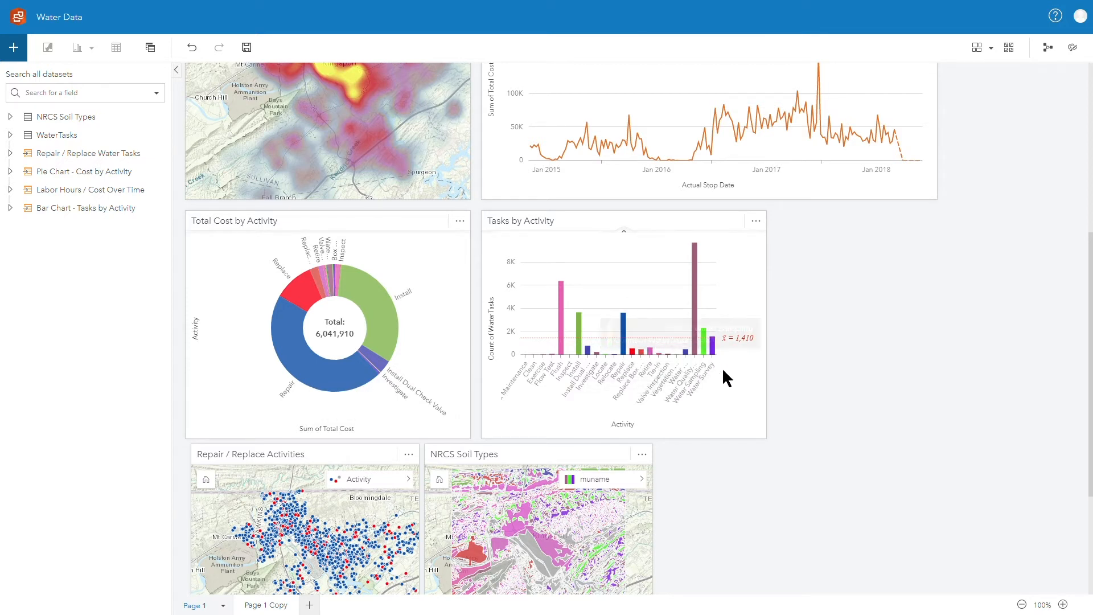
mouse_move(705, 328)
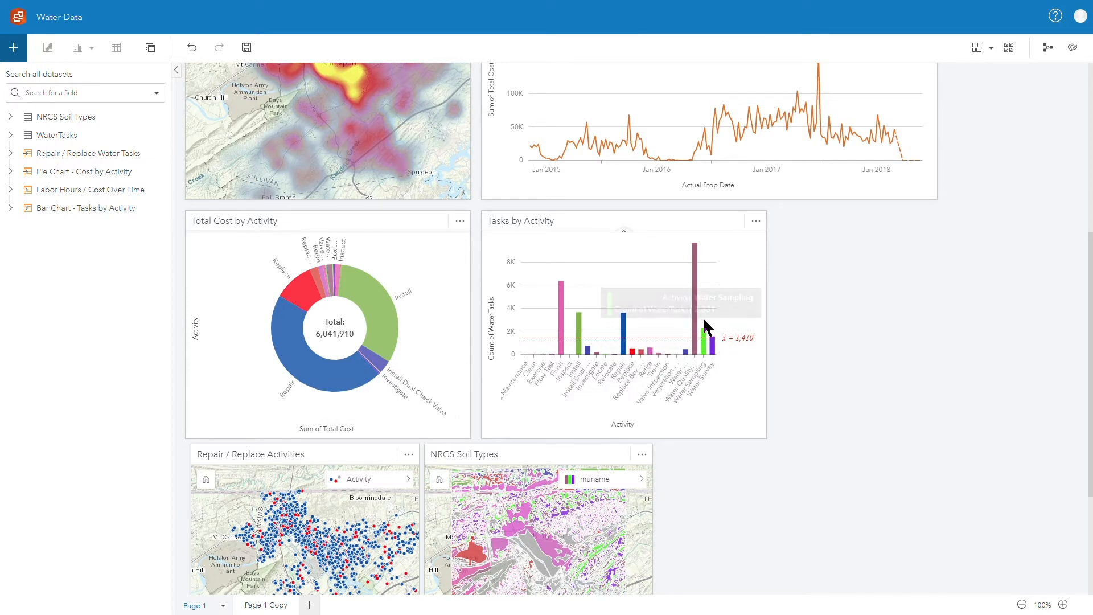
scroll(up, 3)
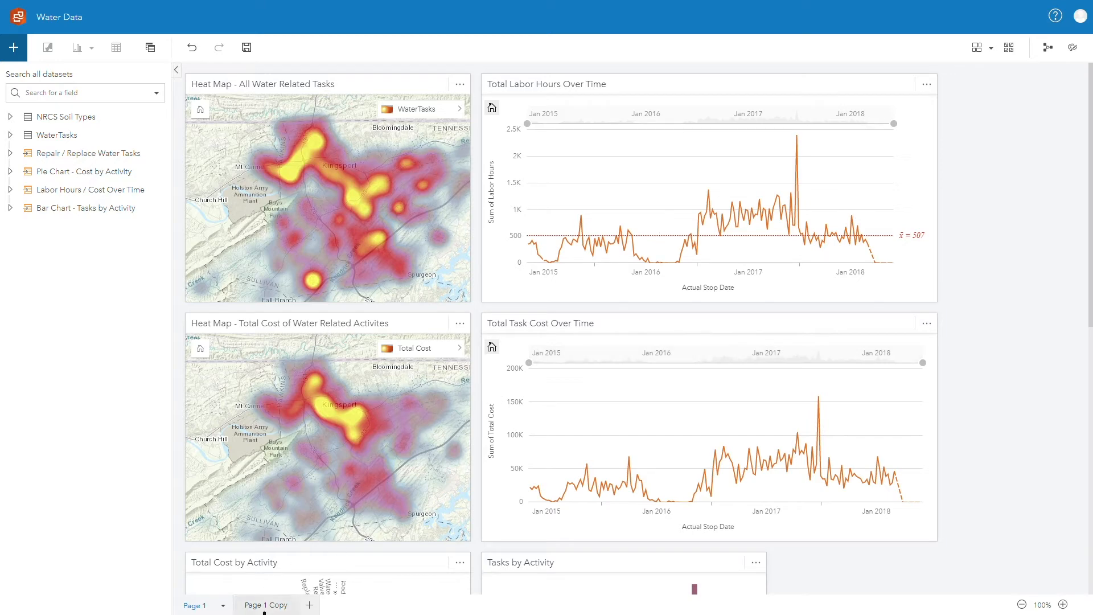
click(266, 604)
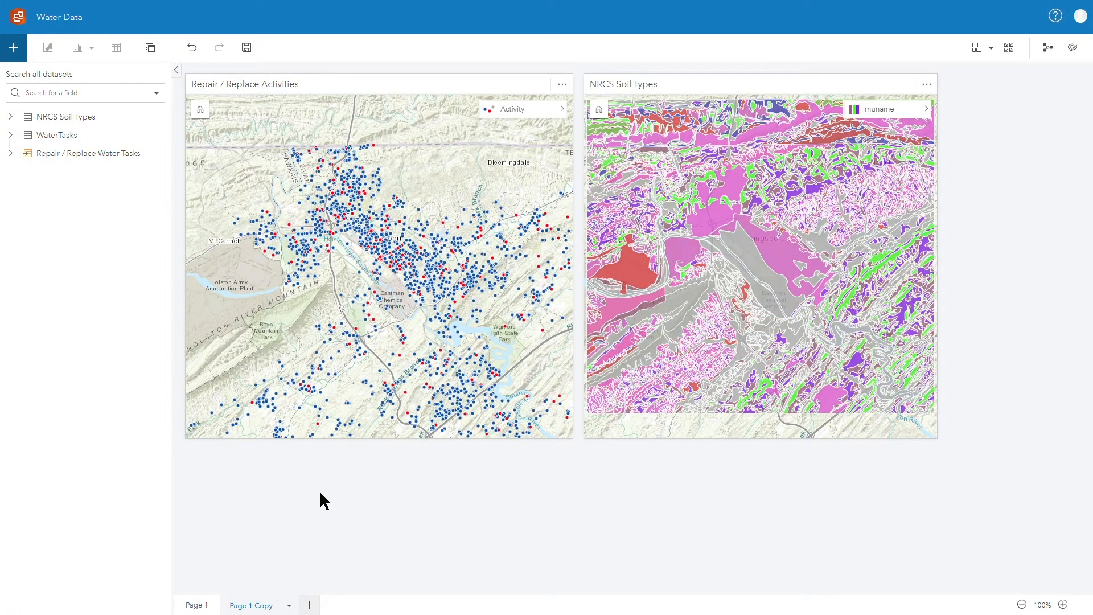
mouse_move(204, 109)
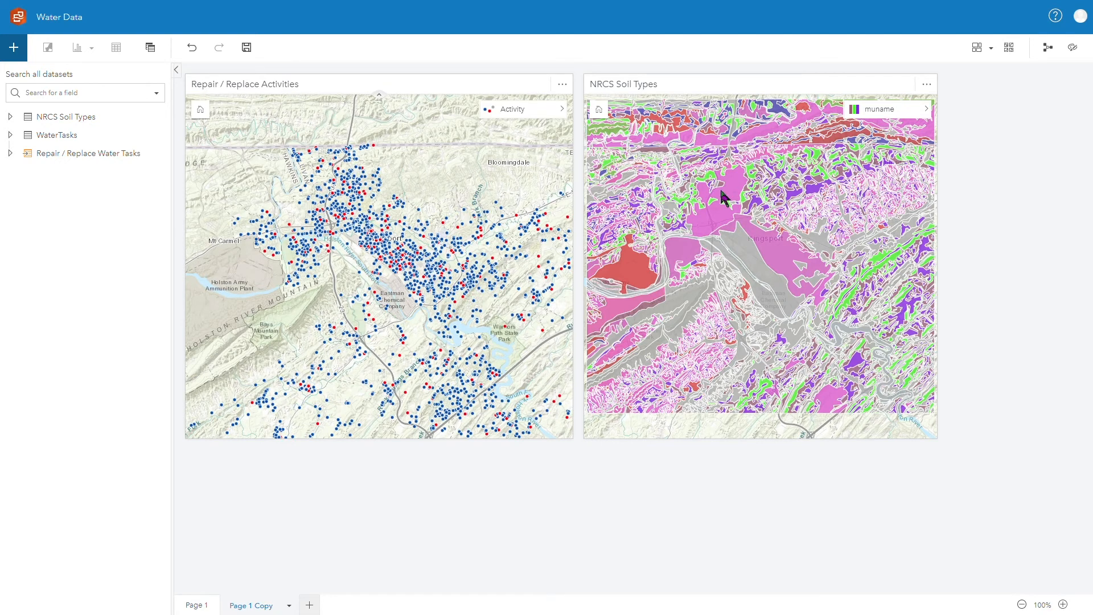
Step: Drag the NRCS Soil Types dataset onto the page to reveal the Map/Chart/Table zones
click(434, 310)
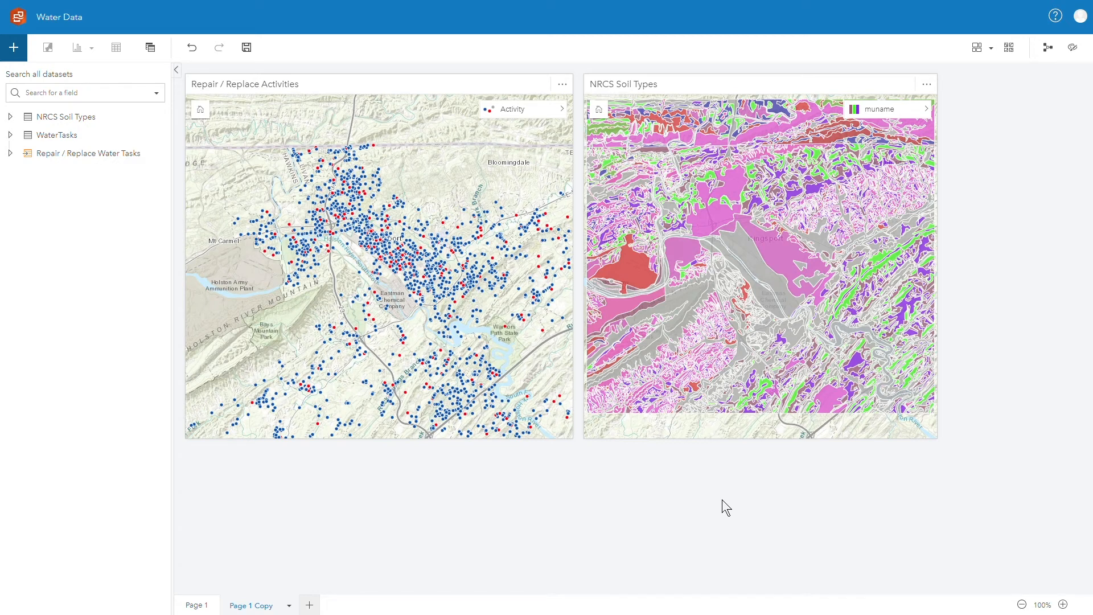
mouse_move(338, 500)
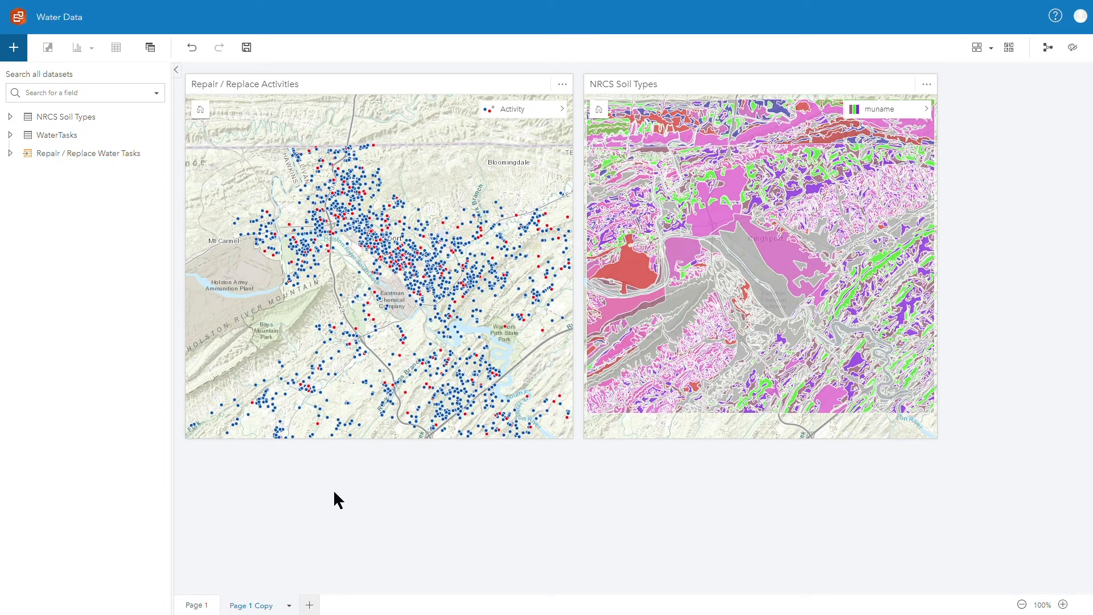
mouse_move(76, 120)
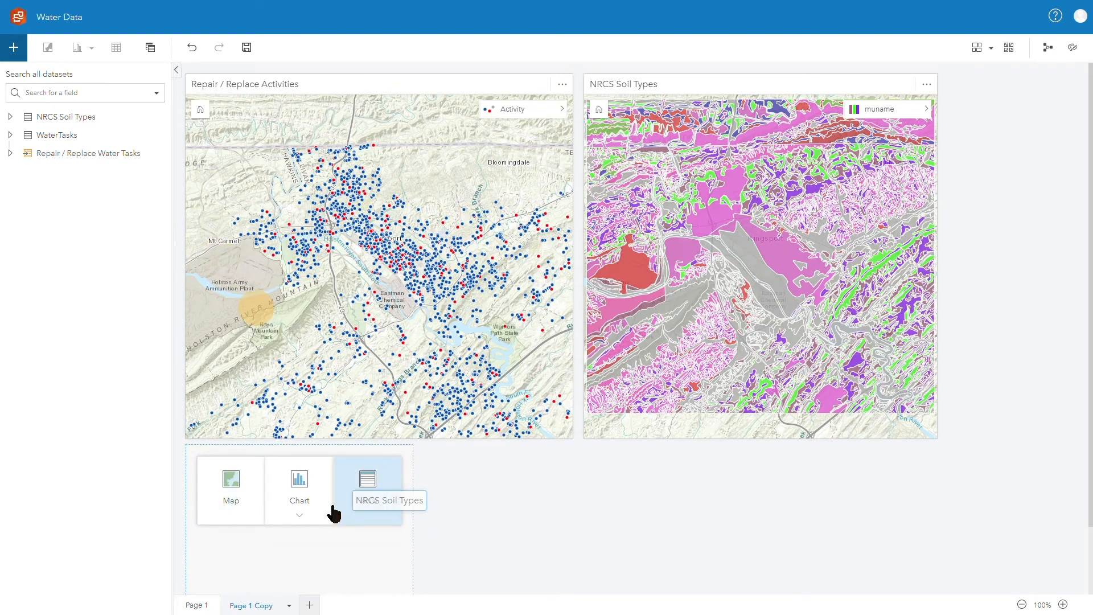
Step: Drop NRCS Soil Types on the Map zone to create a new soil types map card
click(388, 500)
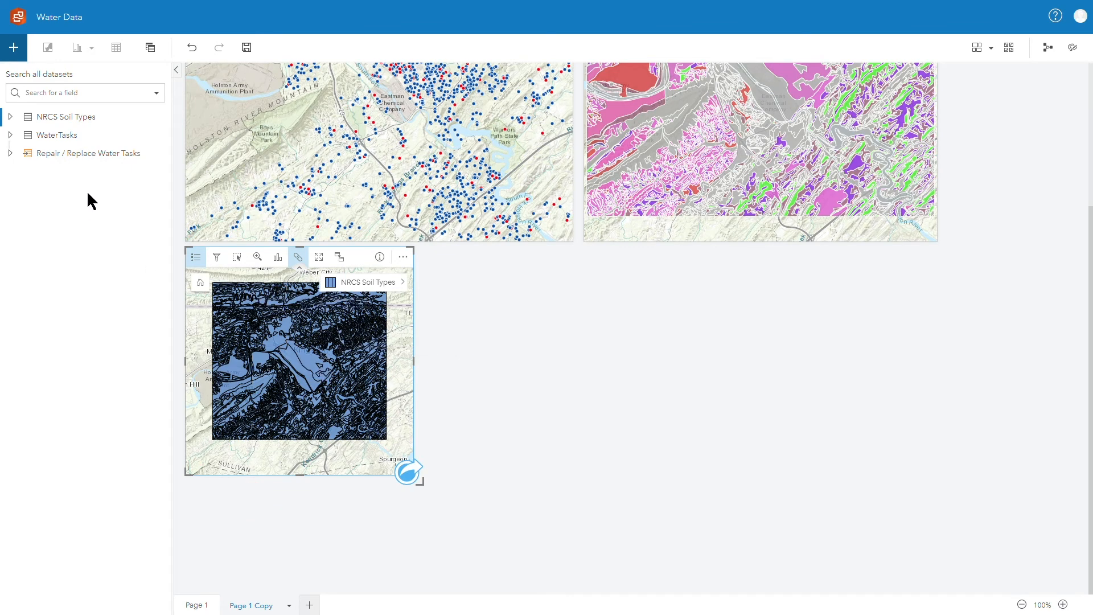
mouse_move(83, 156)
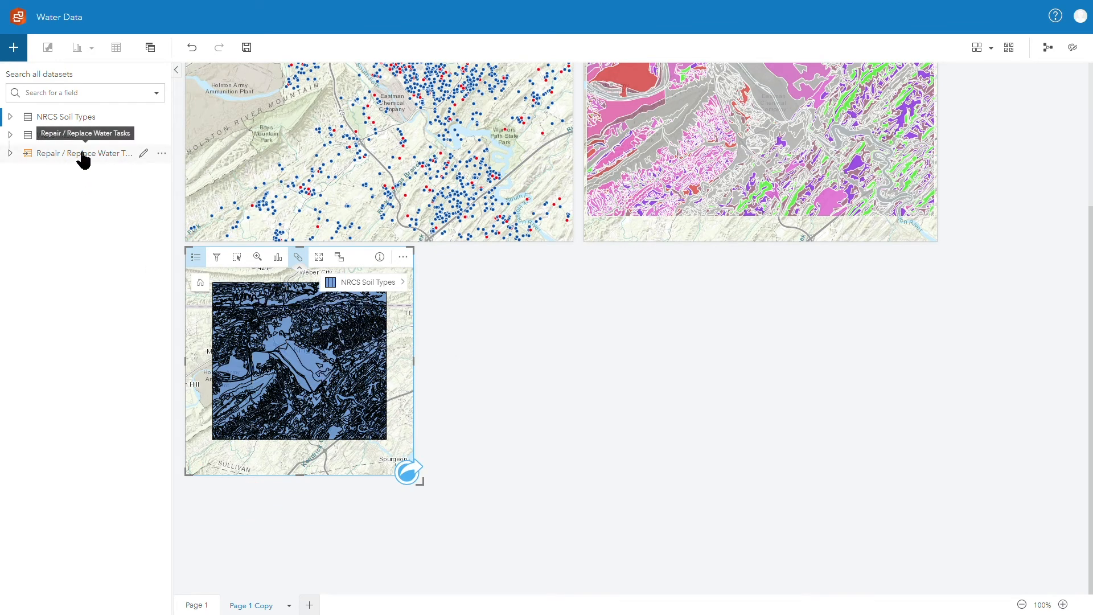
mouse_move(82, 153)
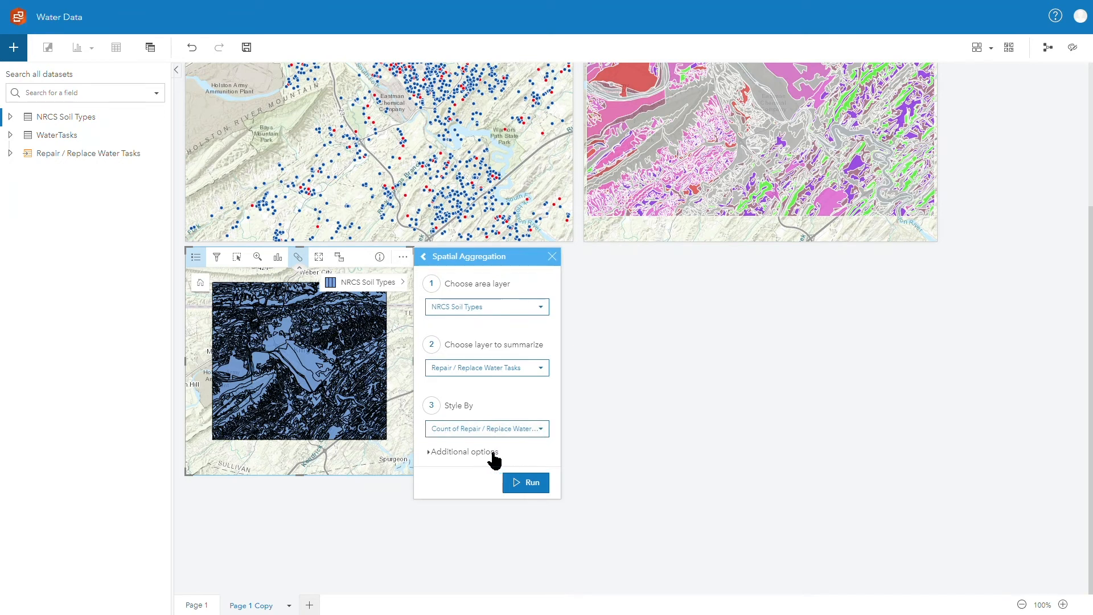
Step: Add SUM of Total Cost under Additional options and run the spatial aggregation
click(463, 451)
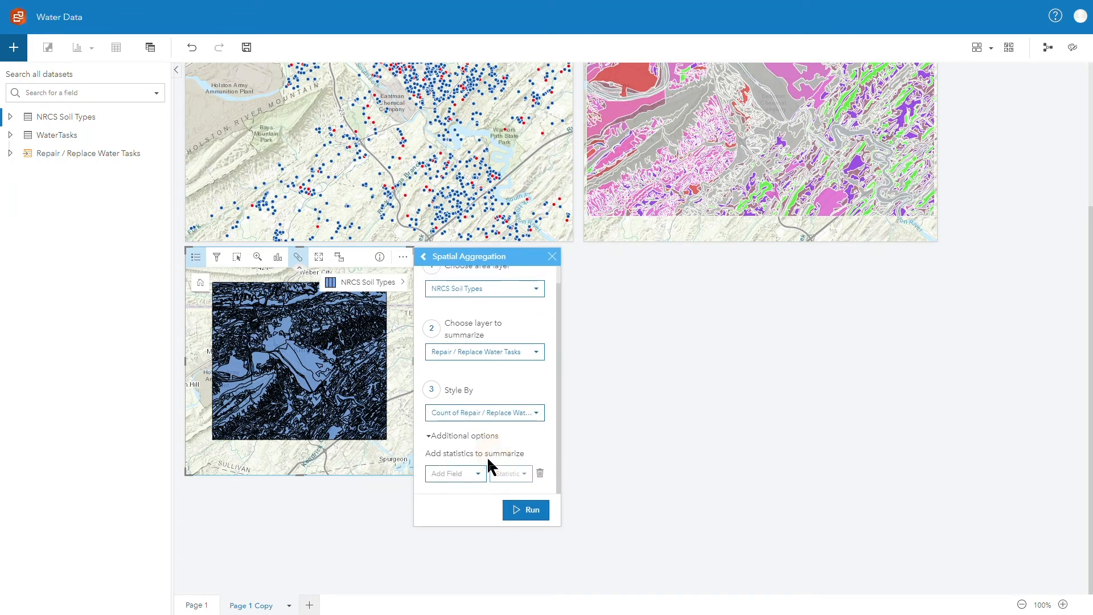
click(455, 474)
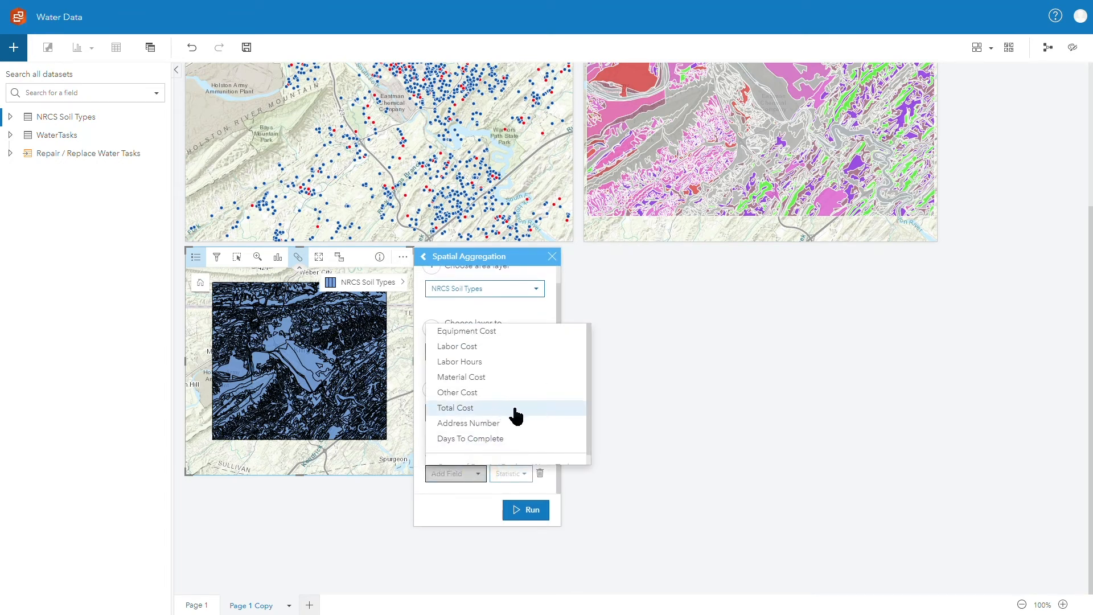
click(456, 407)
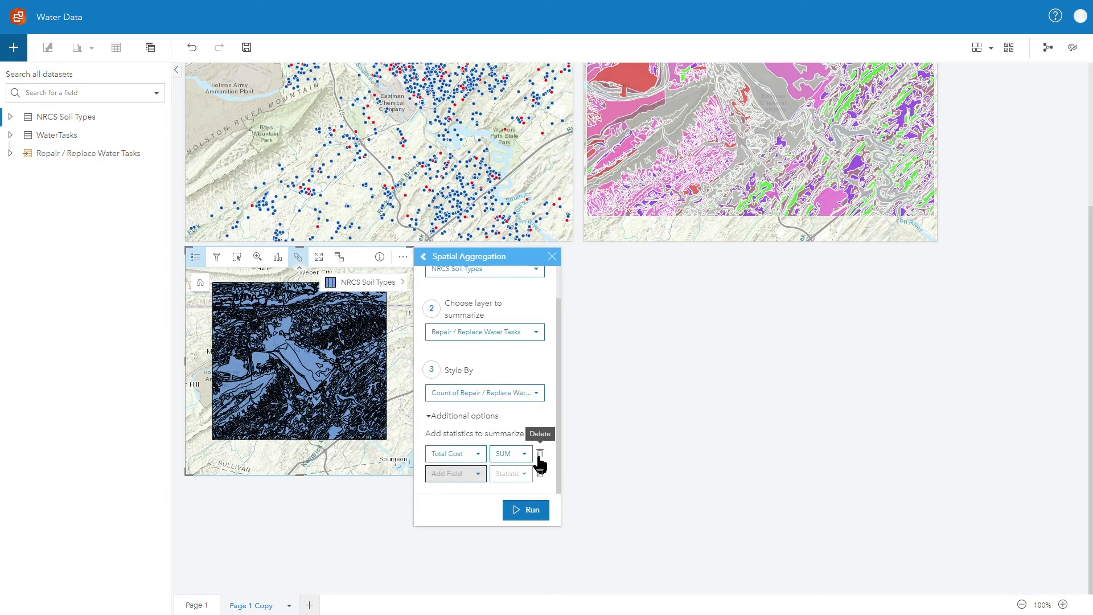
mouse_move(541, 533)
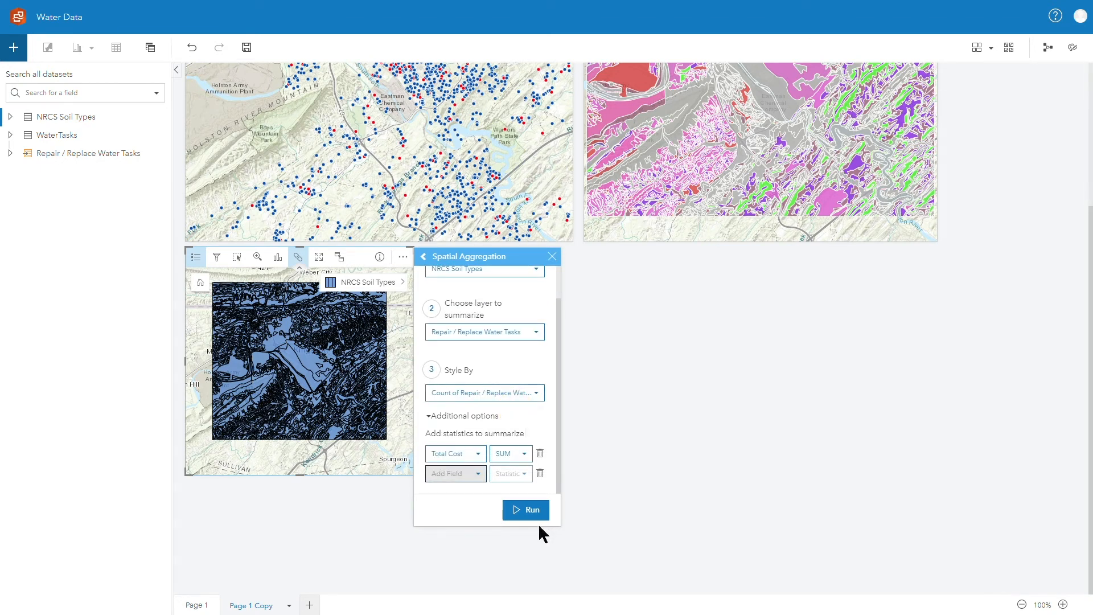
click(526, 510)
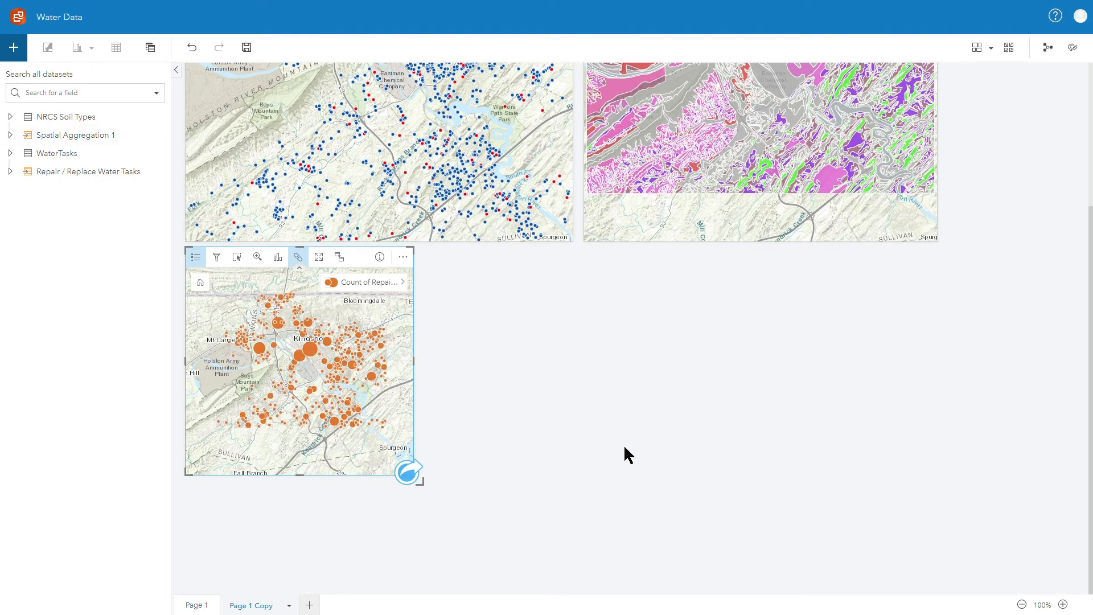
mouse_move(325, 417)
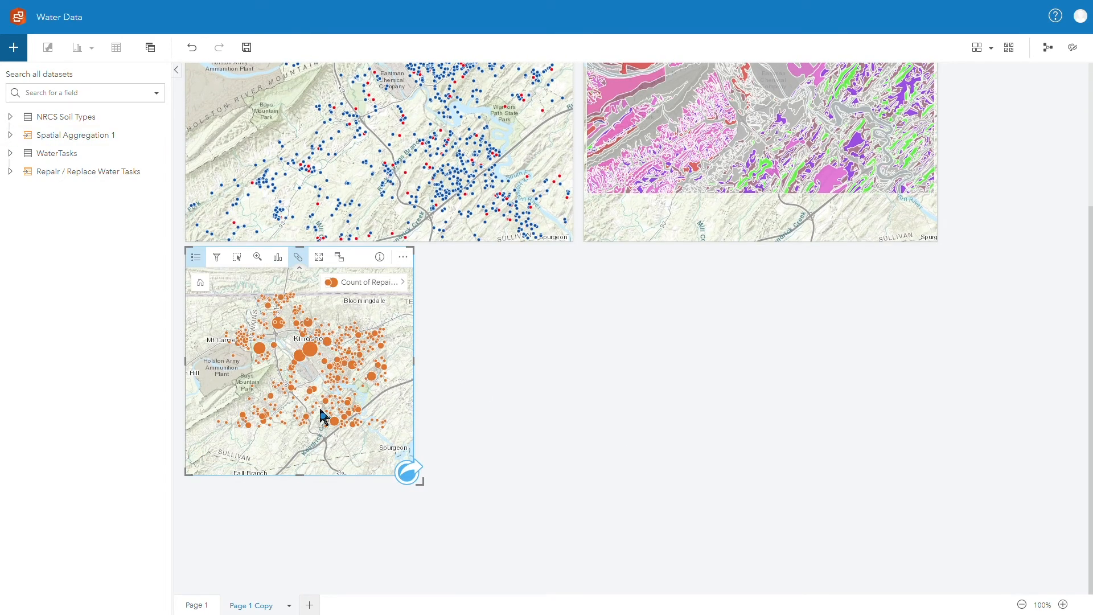
click(369, 433)
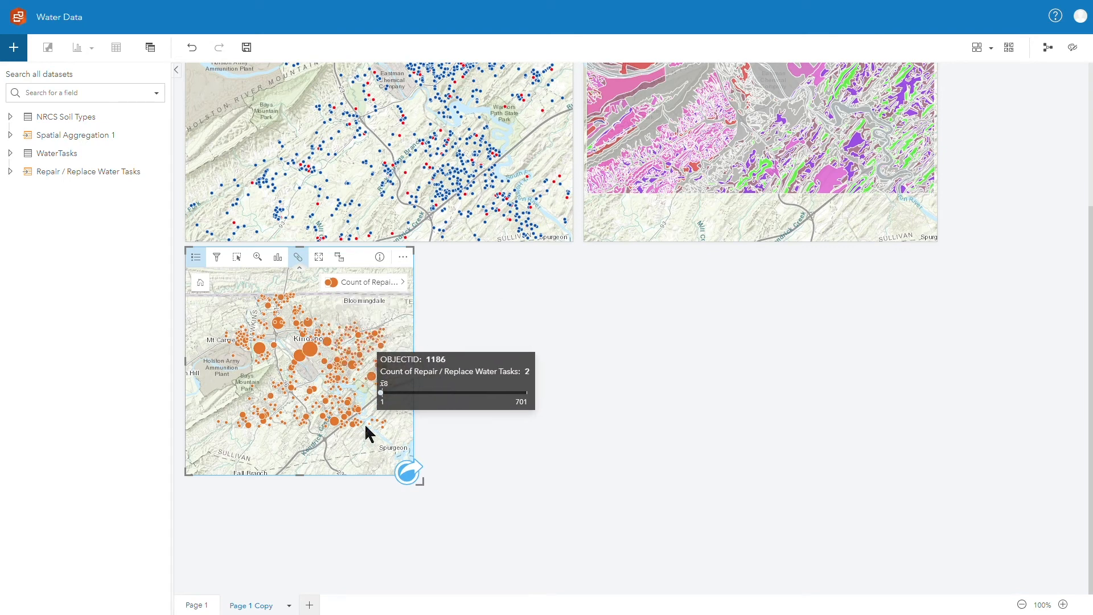
mouse_move(314, 359)
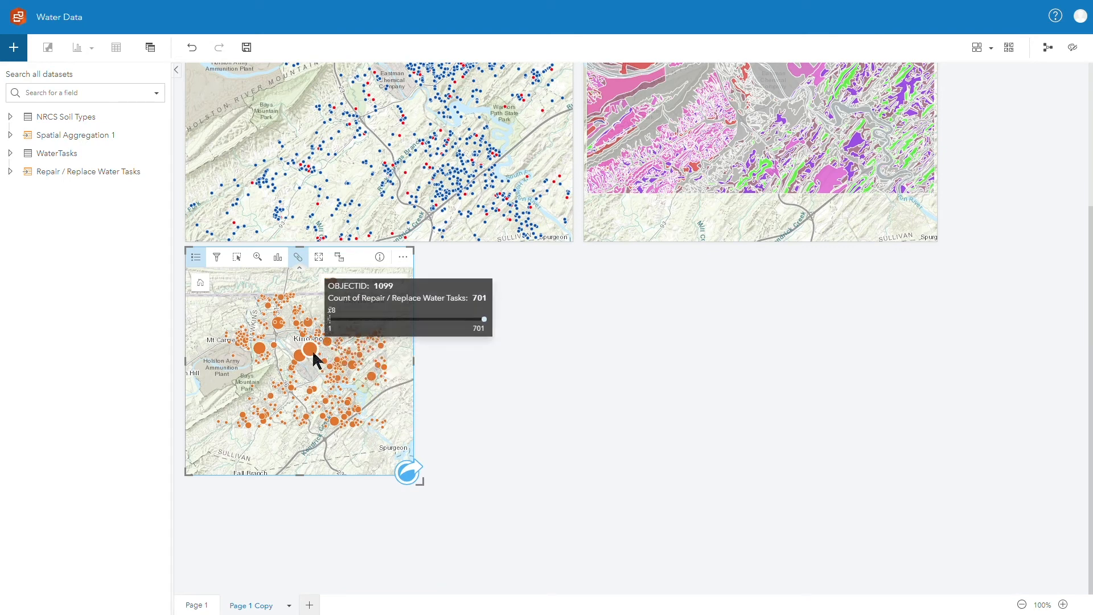
mouse_move(346, 313)
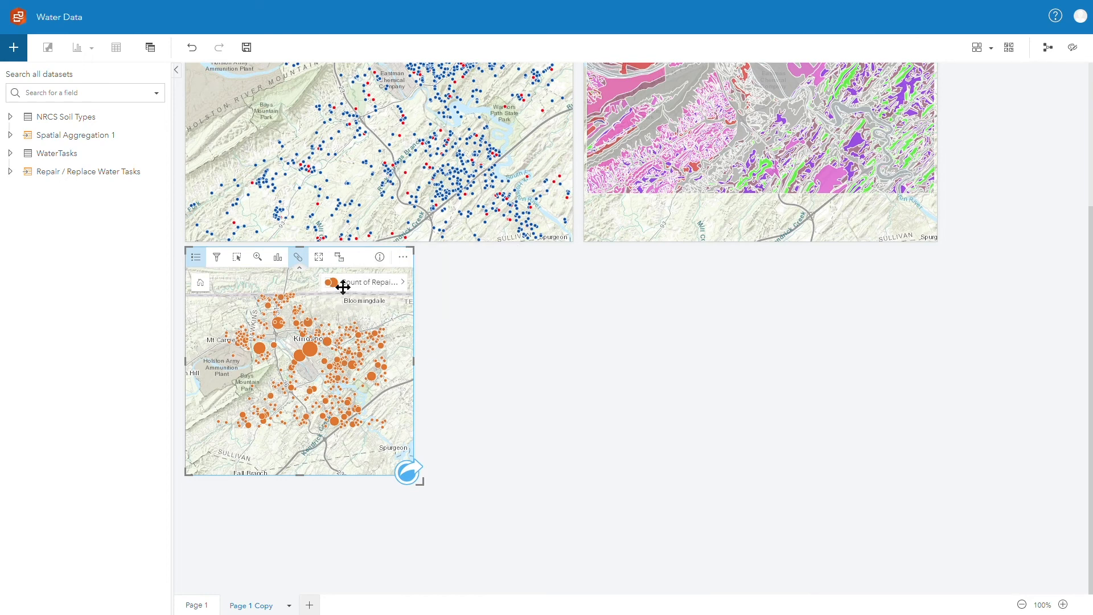
mouse_move(401, 288)
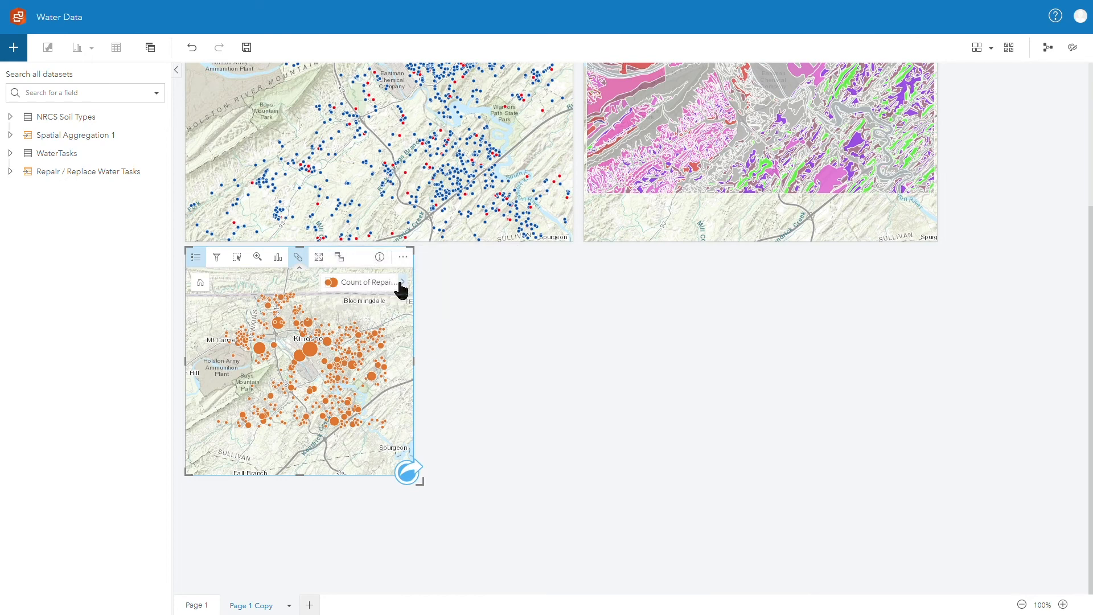
Step: Set the layer's Symbol type to Counts and Amounts (Color) and check a shaded area's task count
click(402, 282)
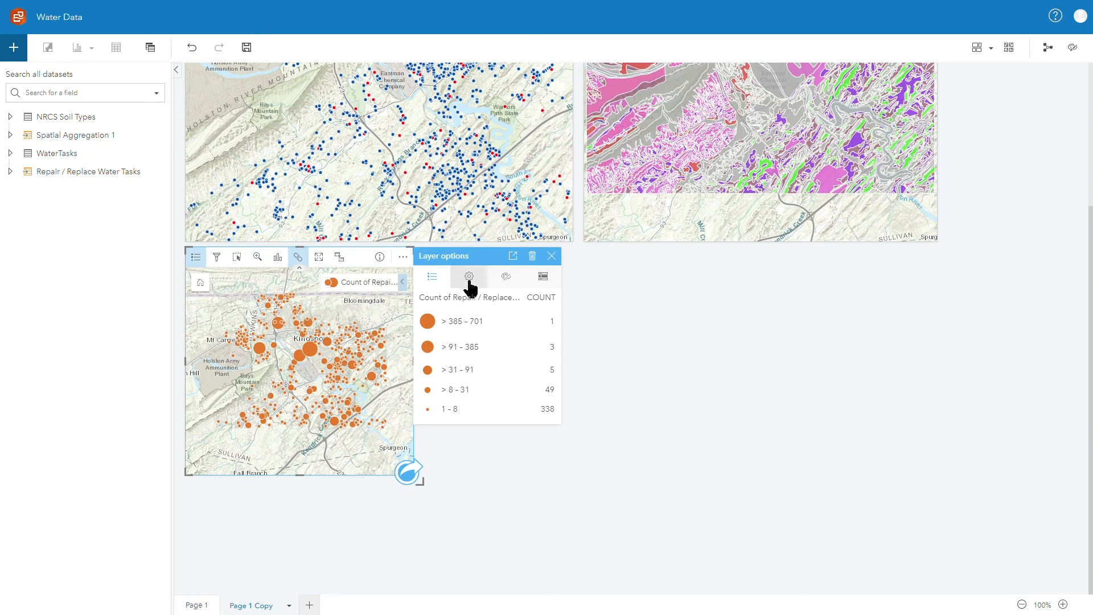
click(468, 276)
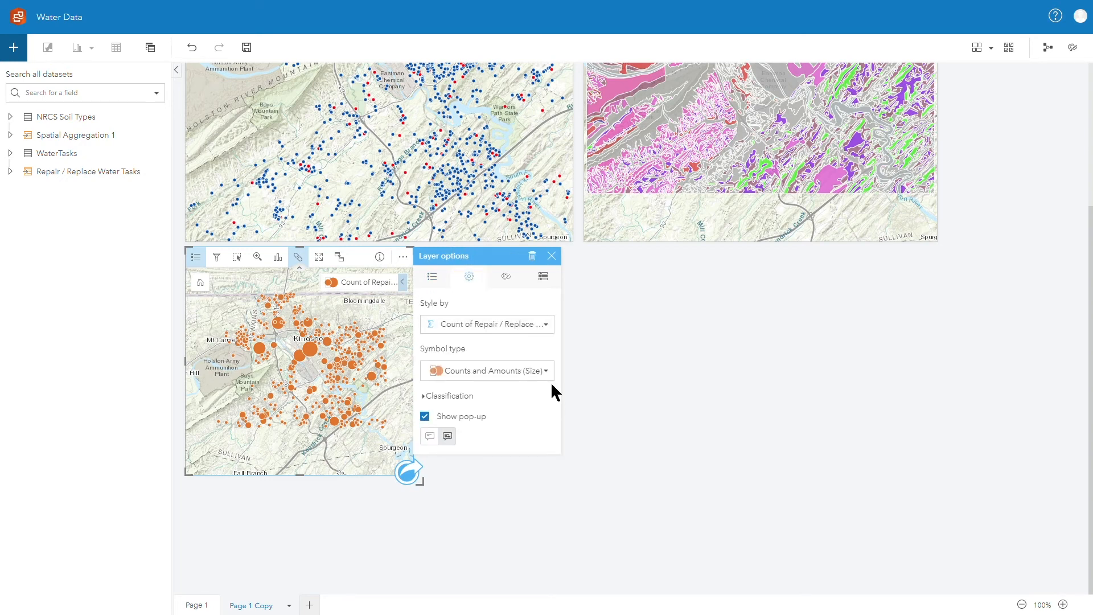
click(486, 370)
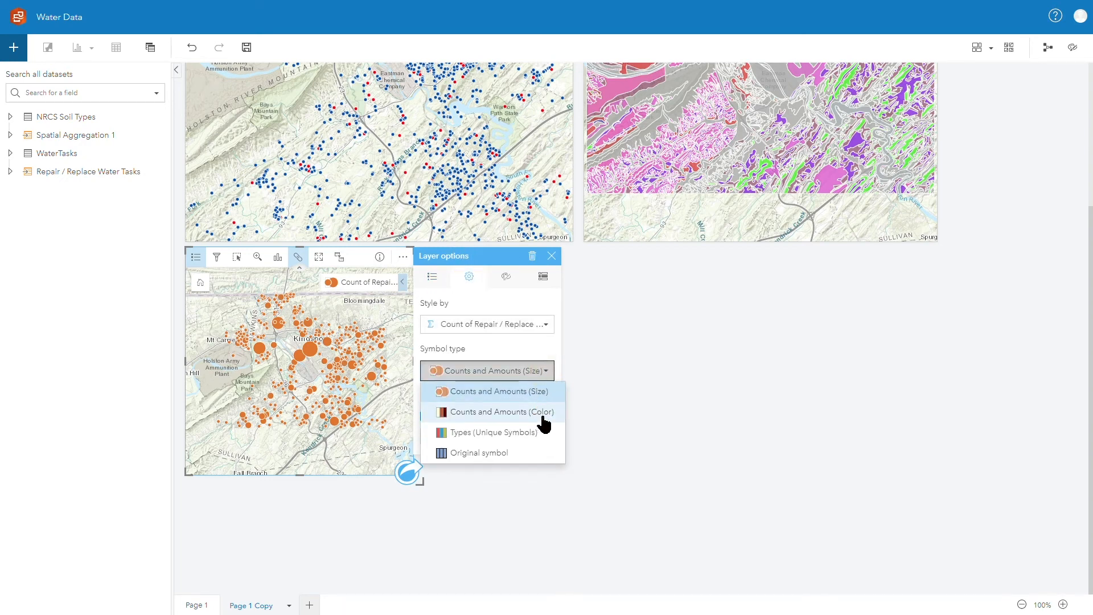
click(499, 411)
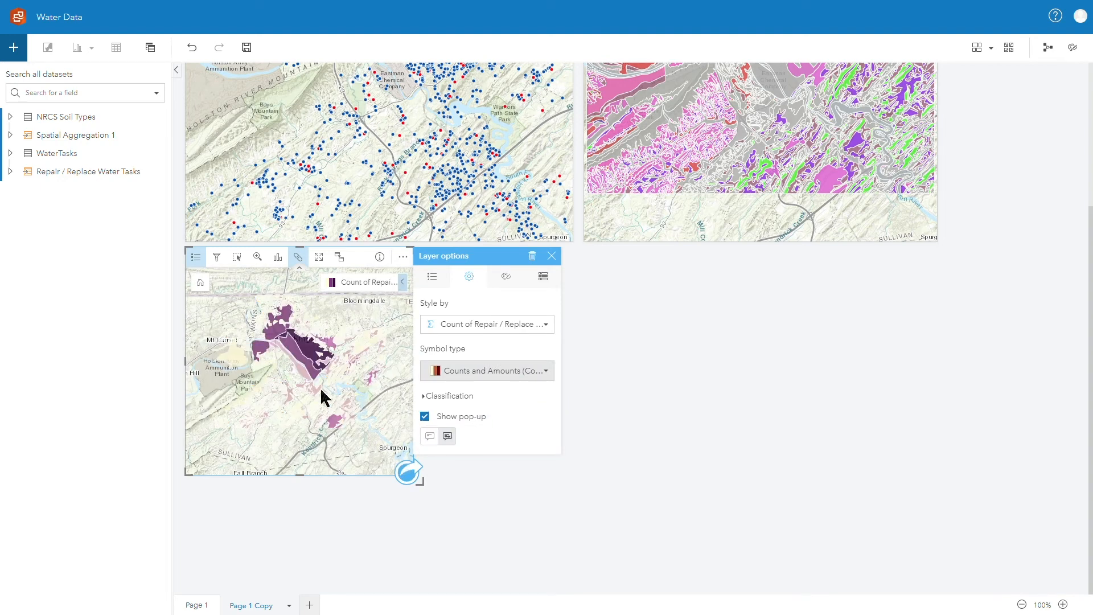
click(312, 355)
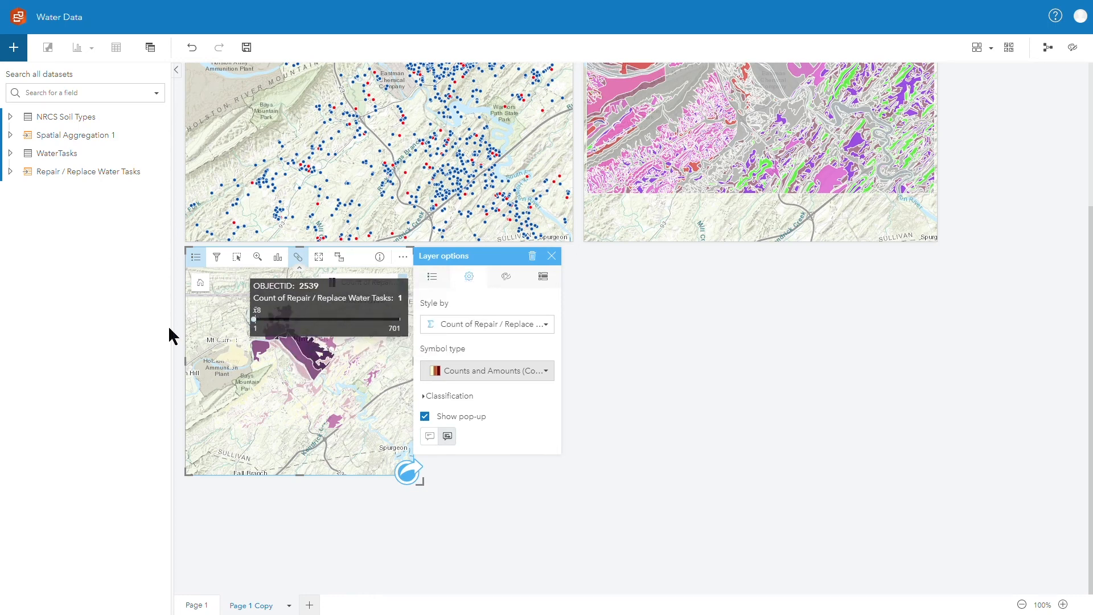
mouse_move(162, 134)
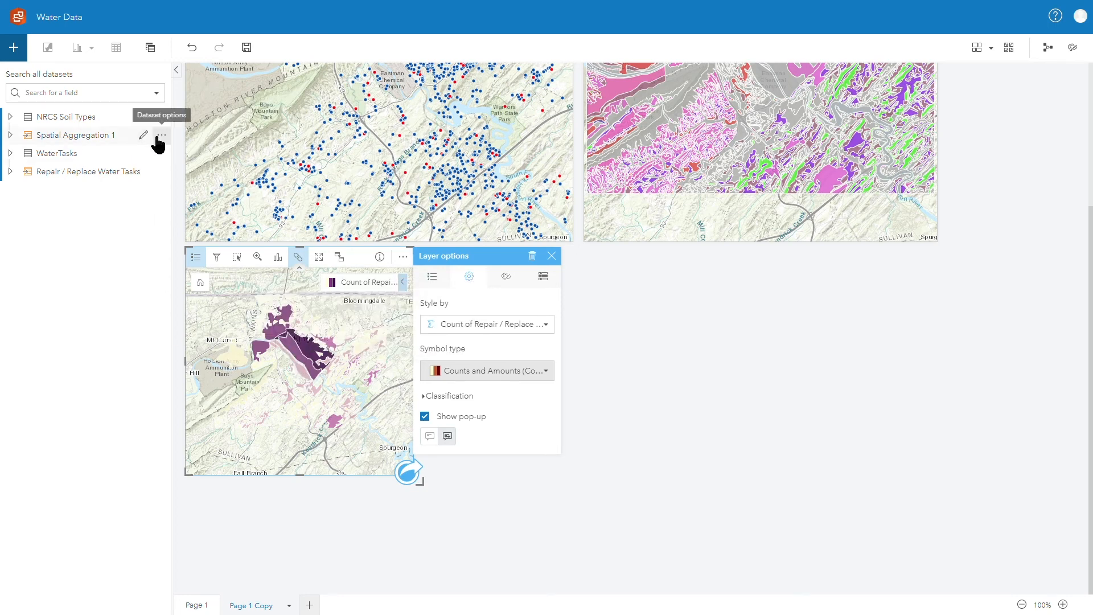
Step: View the Spatial Aggregation 1 data table from Dataset options and scroll its columns
click(161, 135)
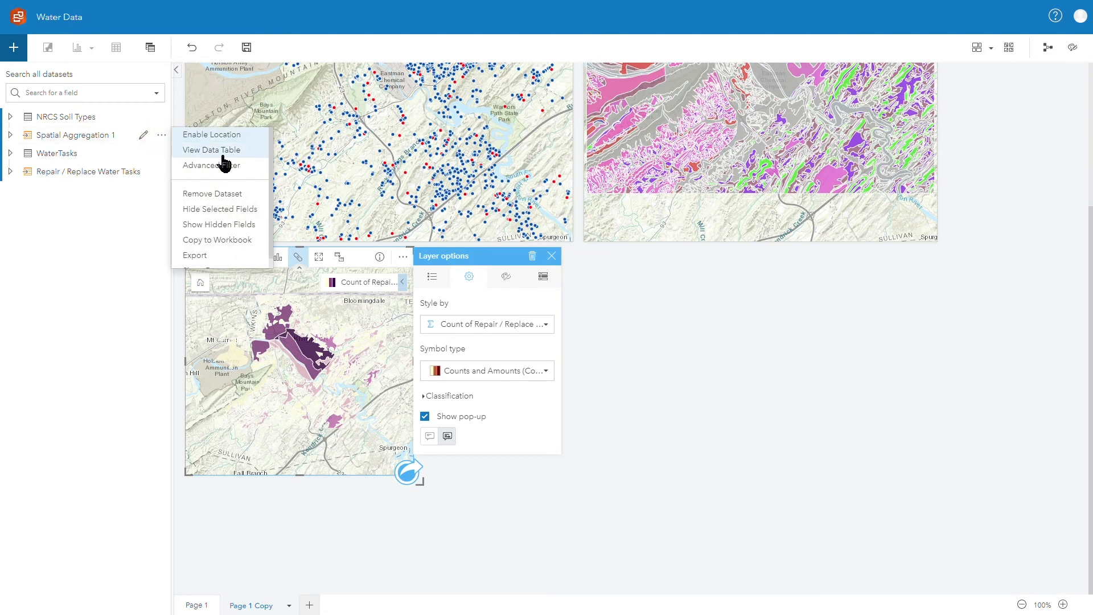
click(211, 149)
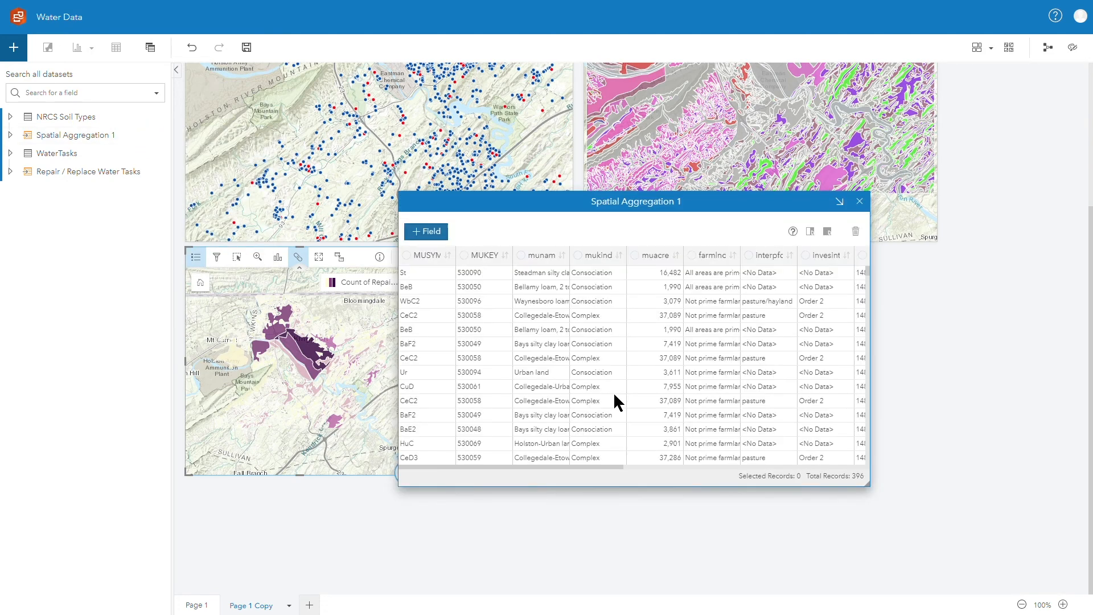
mouse_move(583, 467)
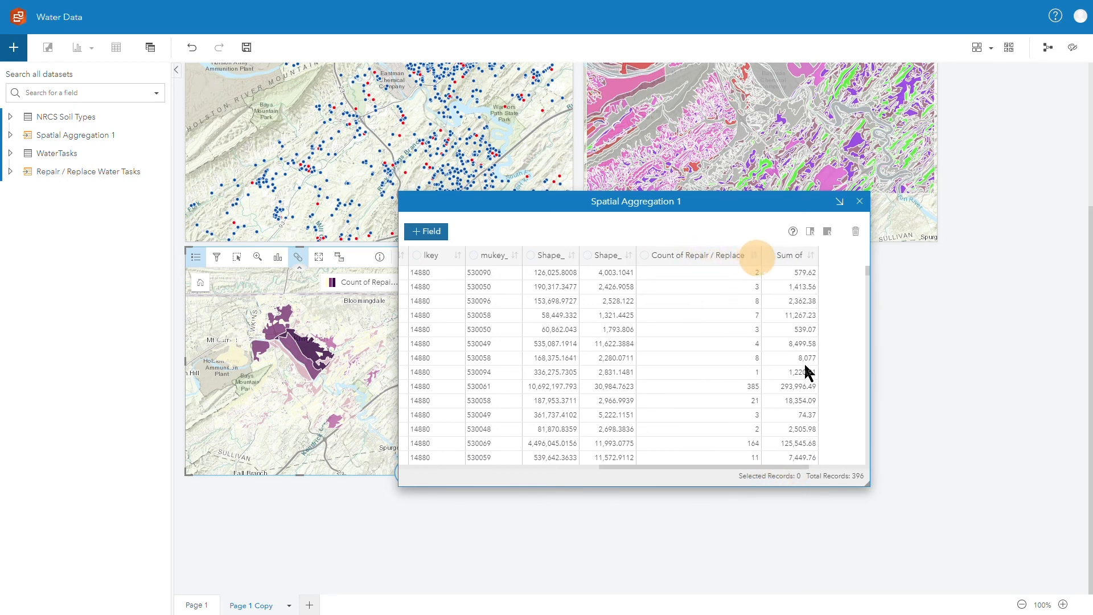
mouse_move(807, 390)
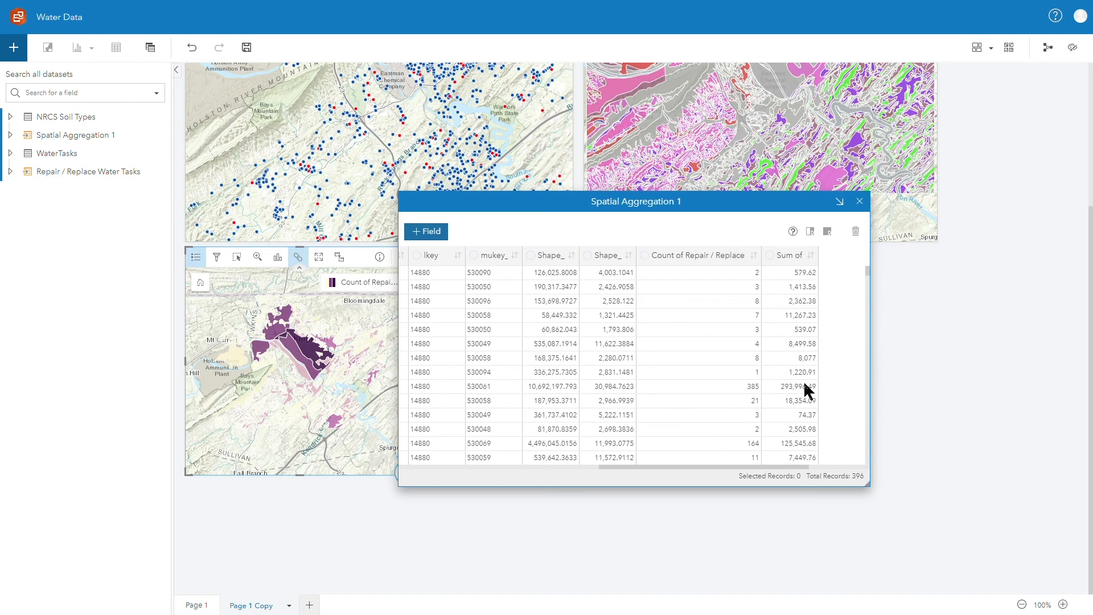
mouse_move(727, 393)
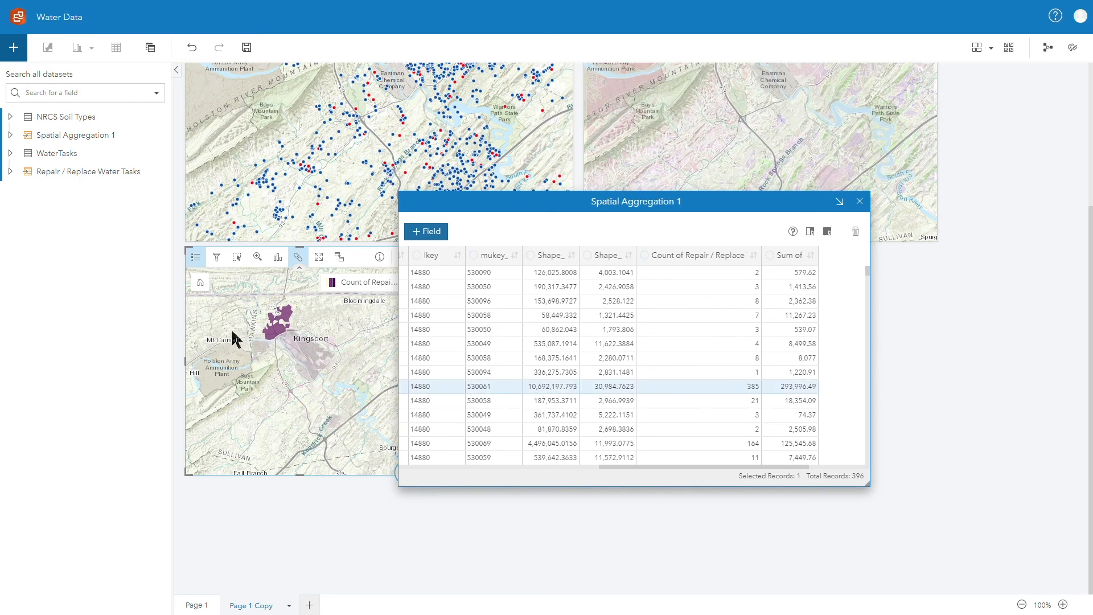
mouse_move(279, 336)
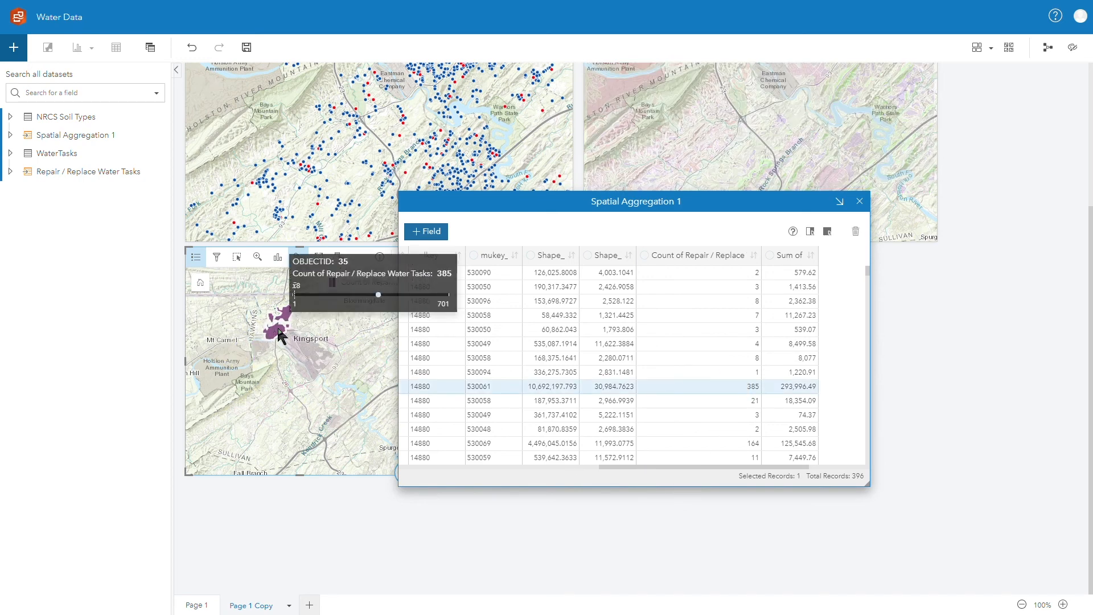
scroll(left, 3)
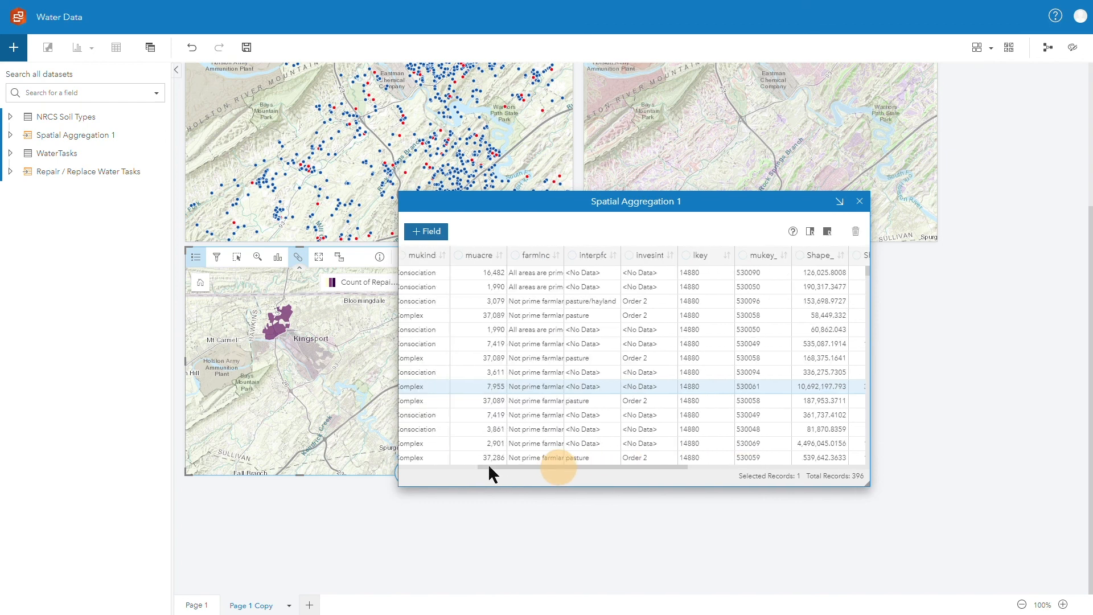
scroll(left, 3)
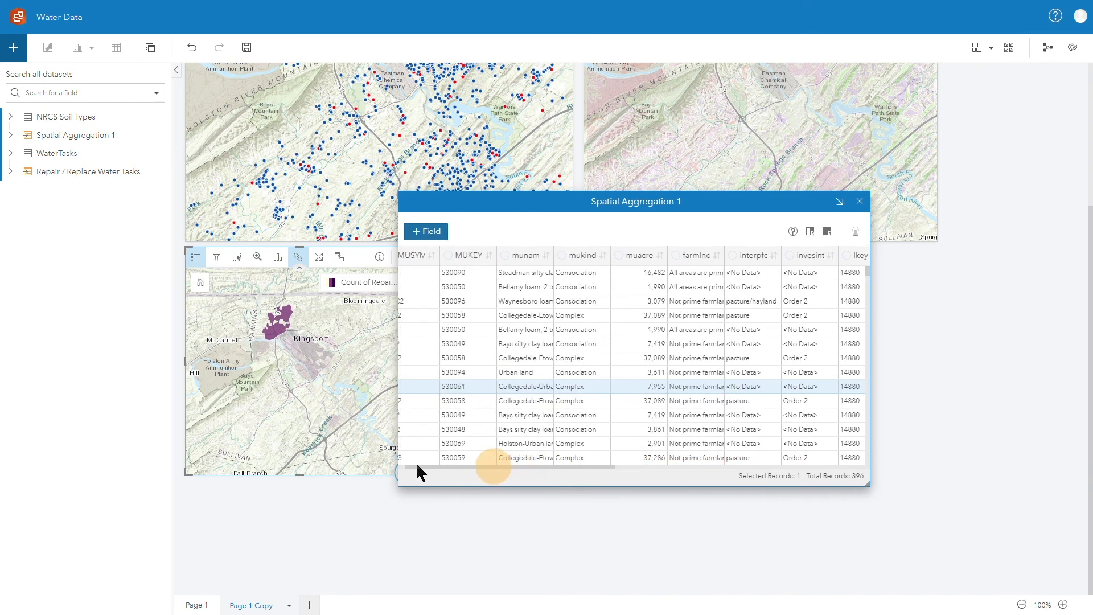
mouse_move(544, 392)
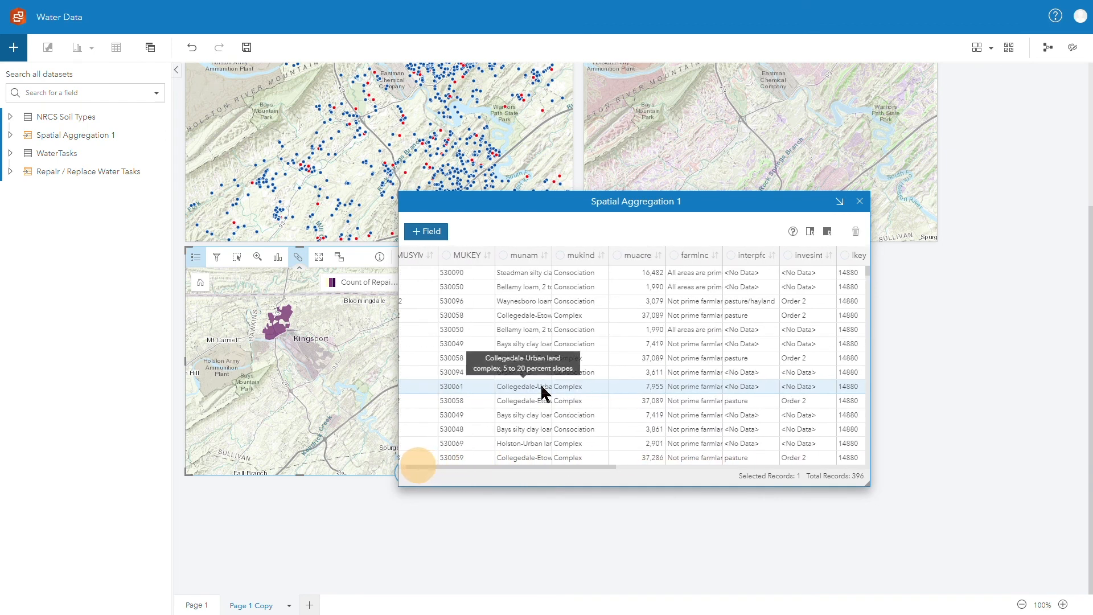